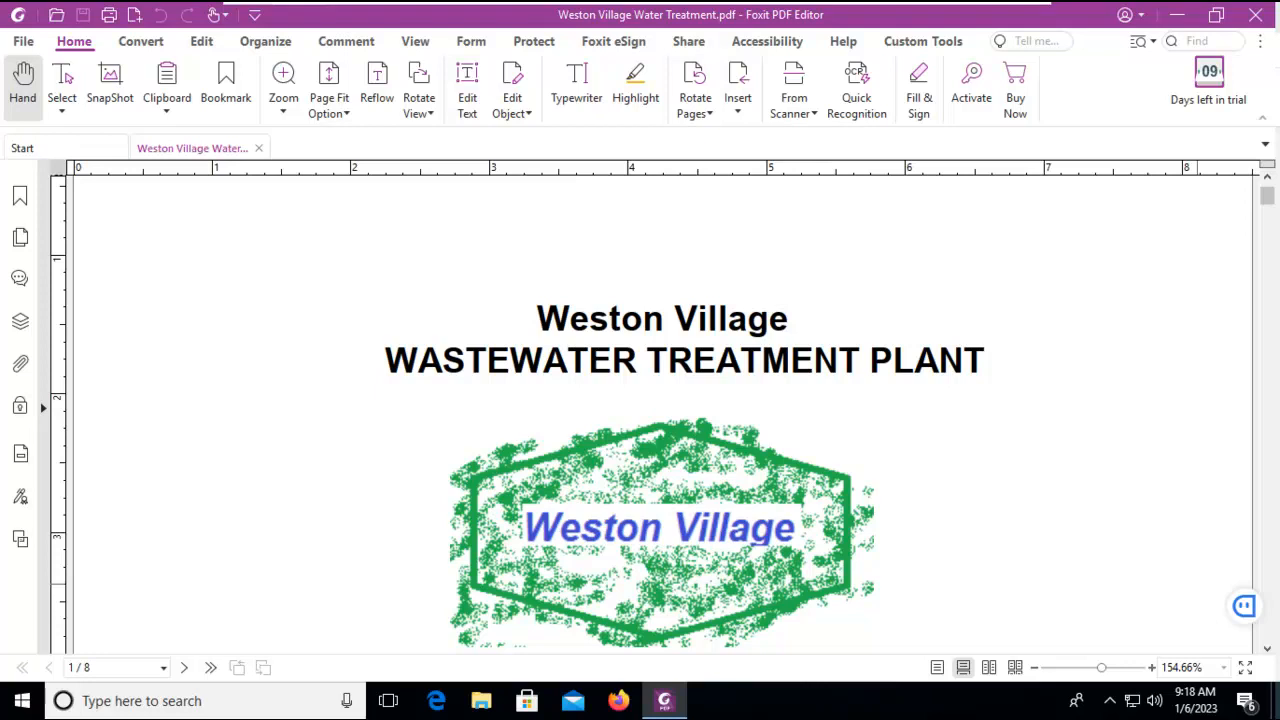
pyautogui.moveTo(414, 536)
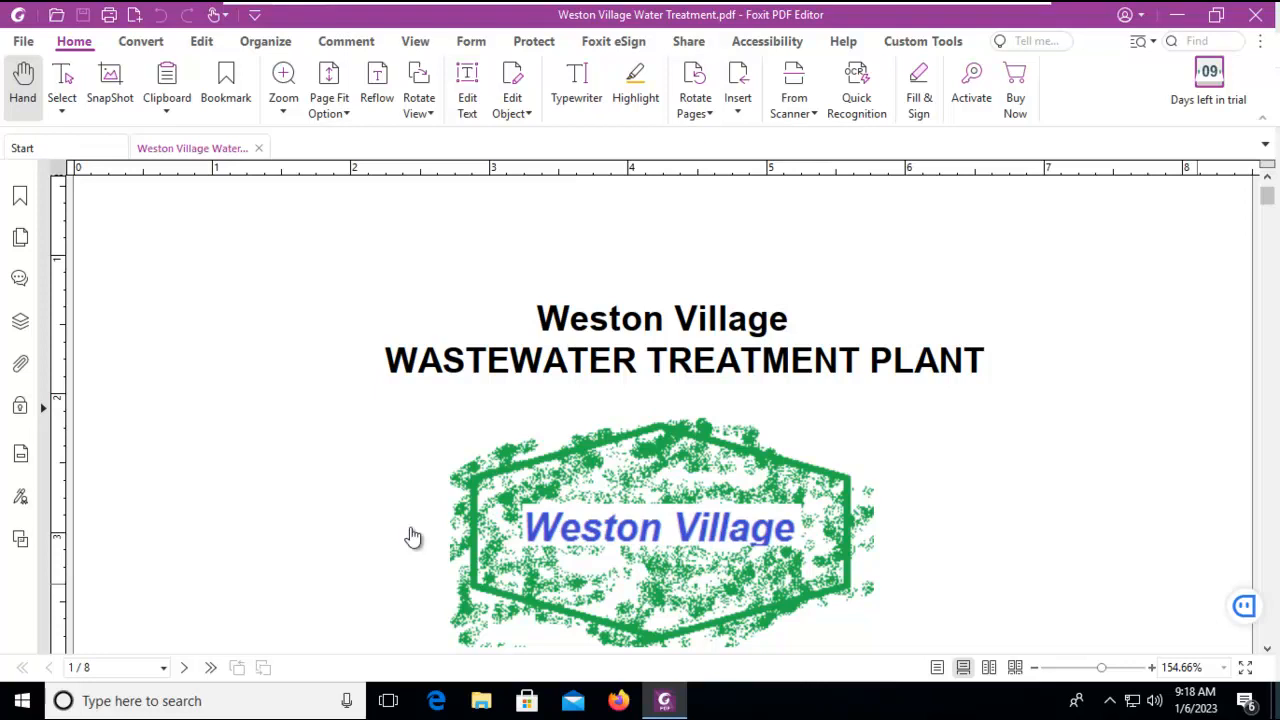
pyautogui.moveTo(210, 668)
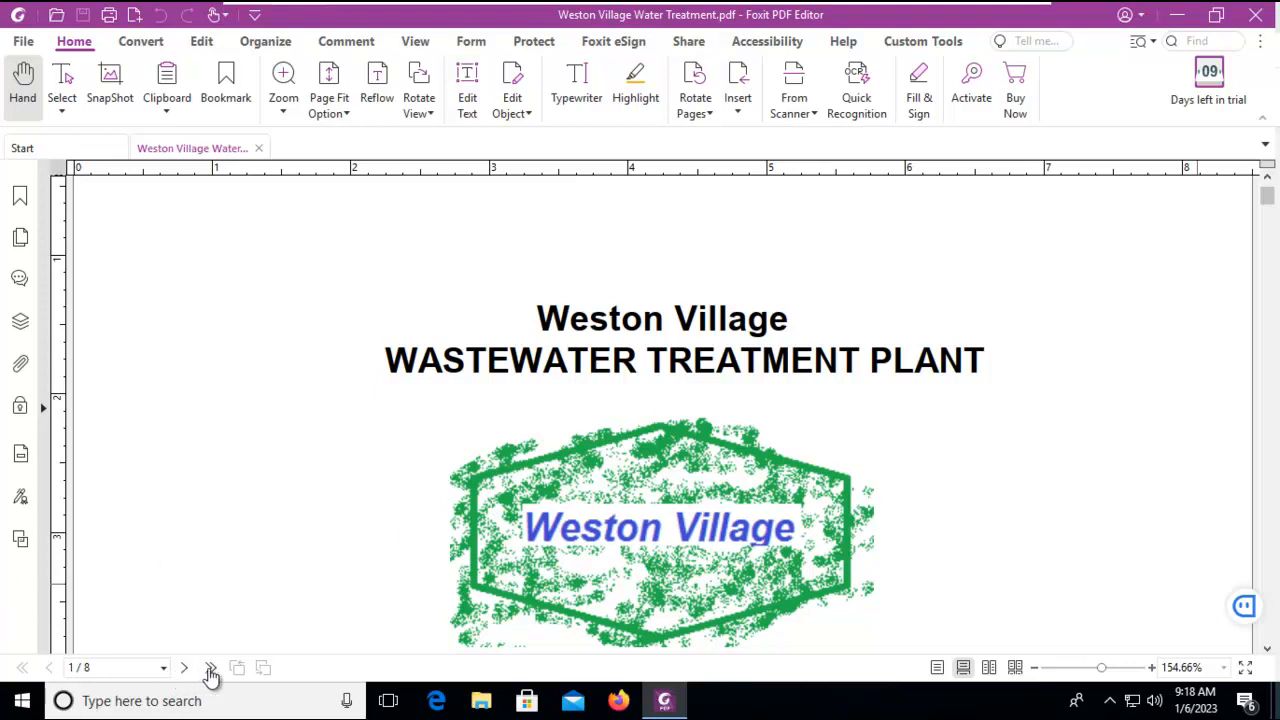
# Jump to the last page (8 of 8) and scroll to its bottom
pyautogui.click(210, 668)
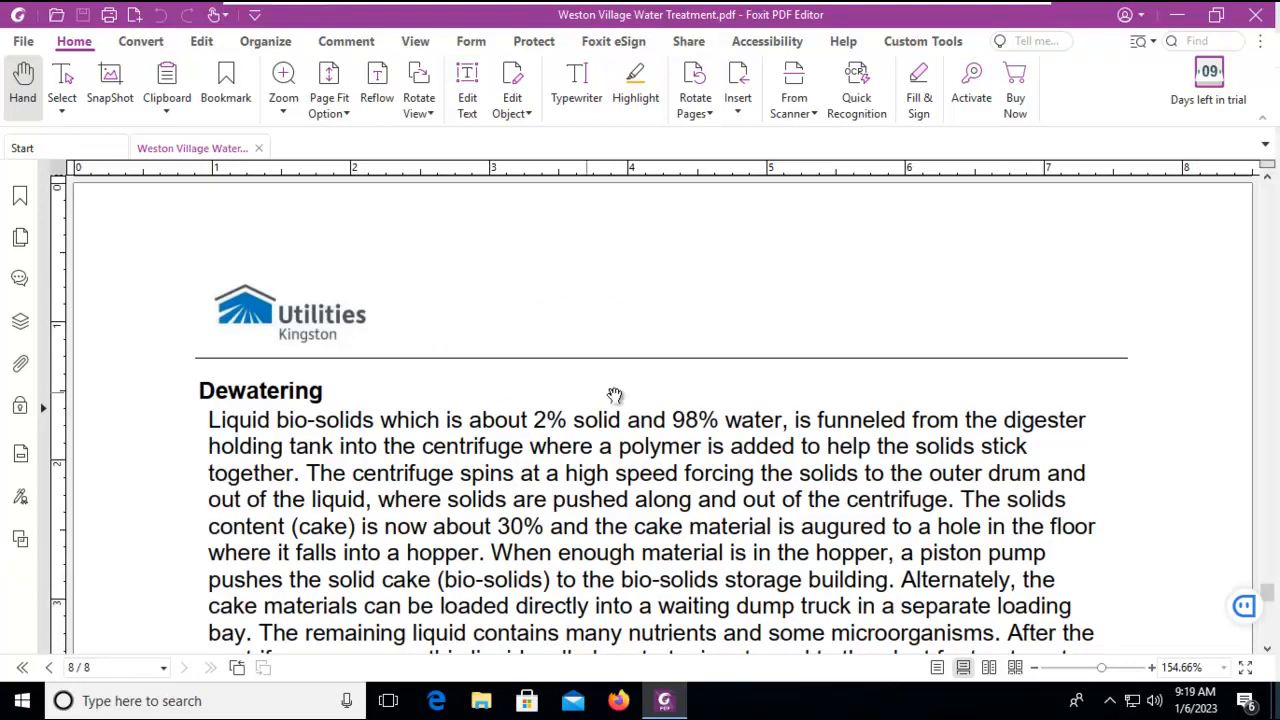
pyautogui.scroll(-3)
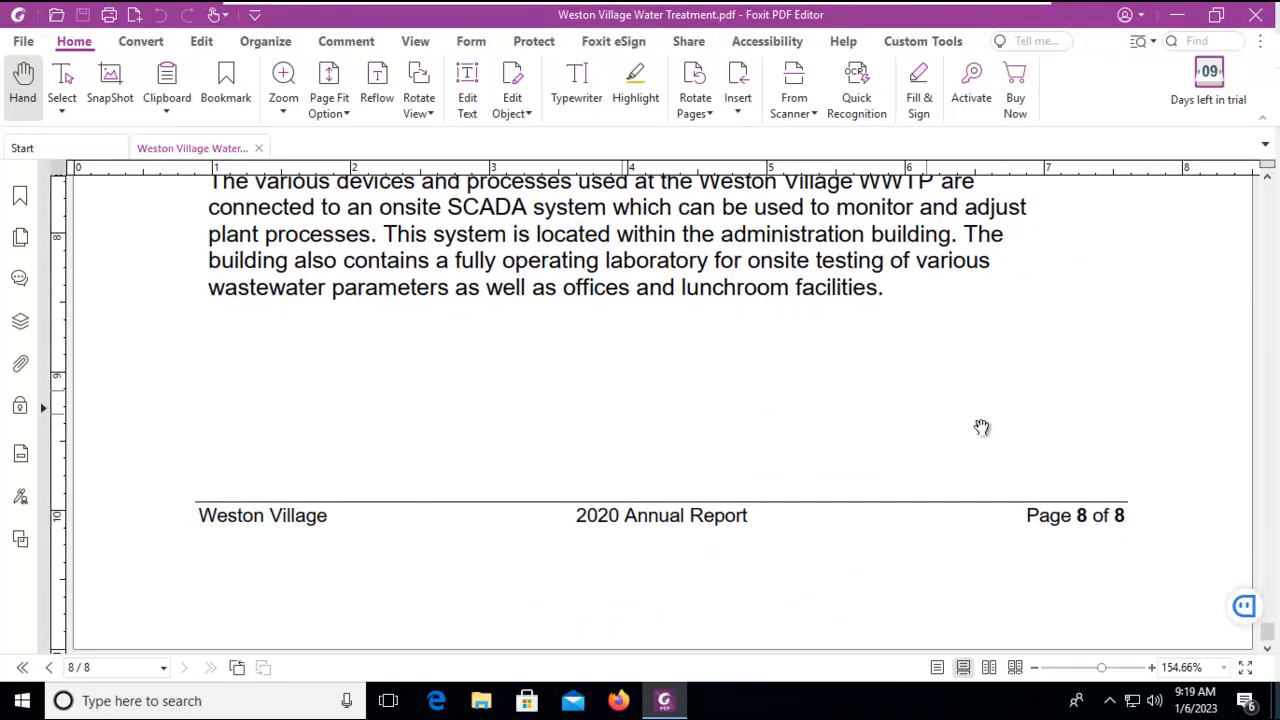
pyautogui.moveTo(1004, 432)
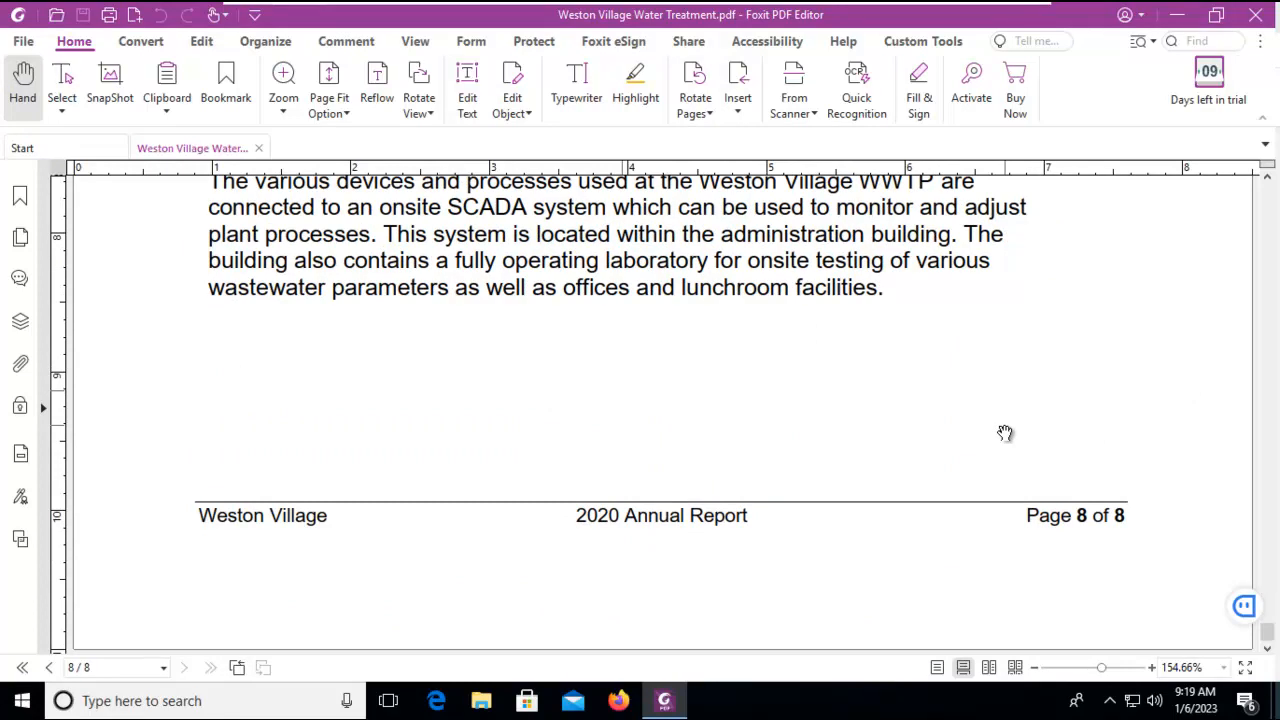
# Show the Form editing tools for drawing a push button
pyautogui.click(472, 40)
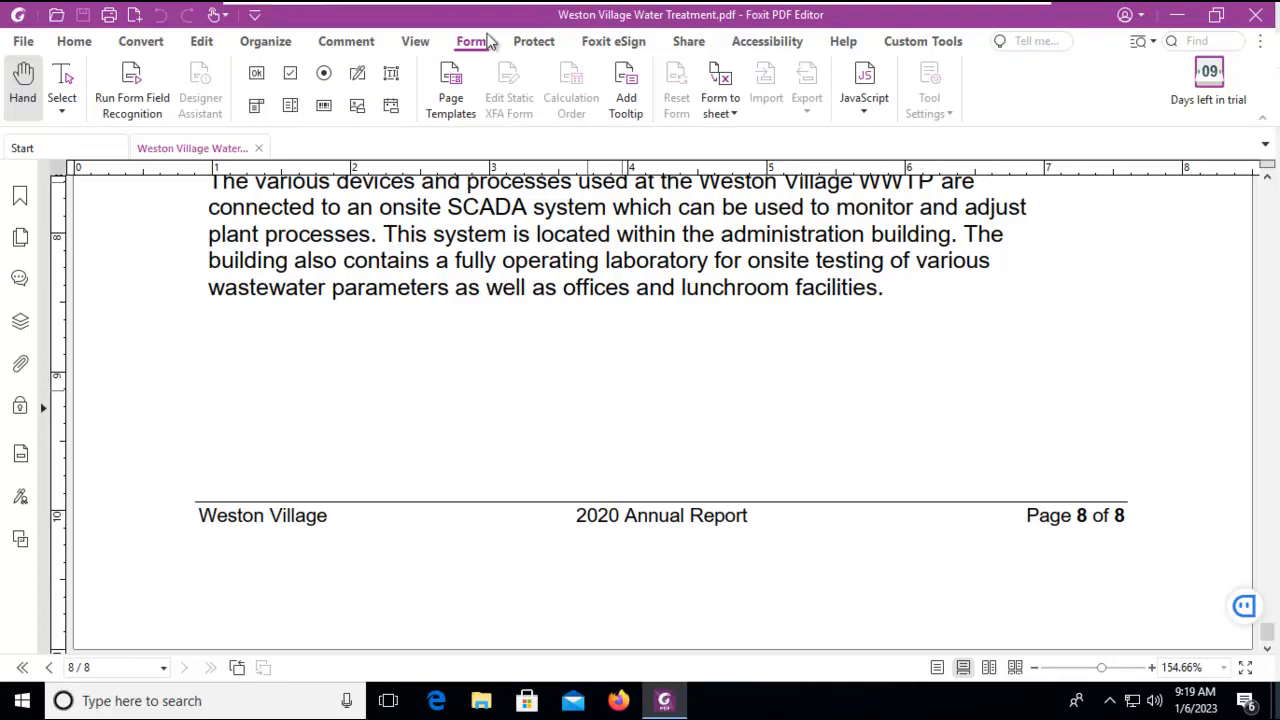
pyautogui.moveTo(344, 192)
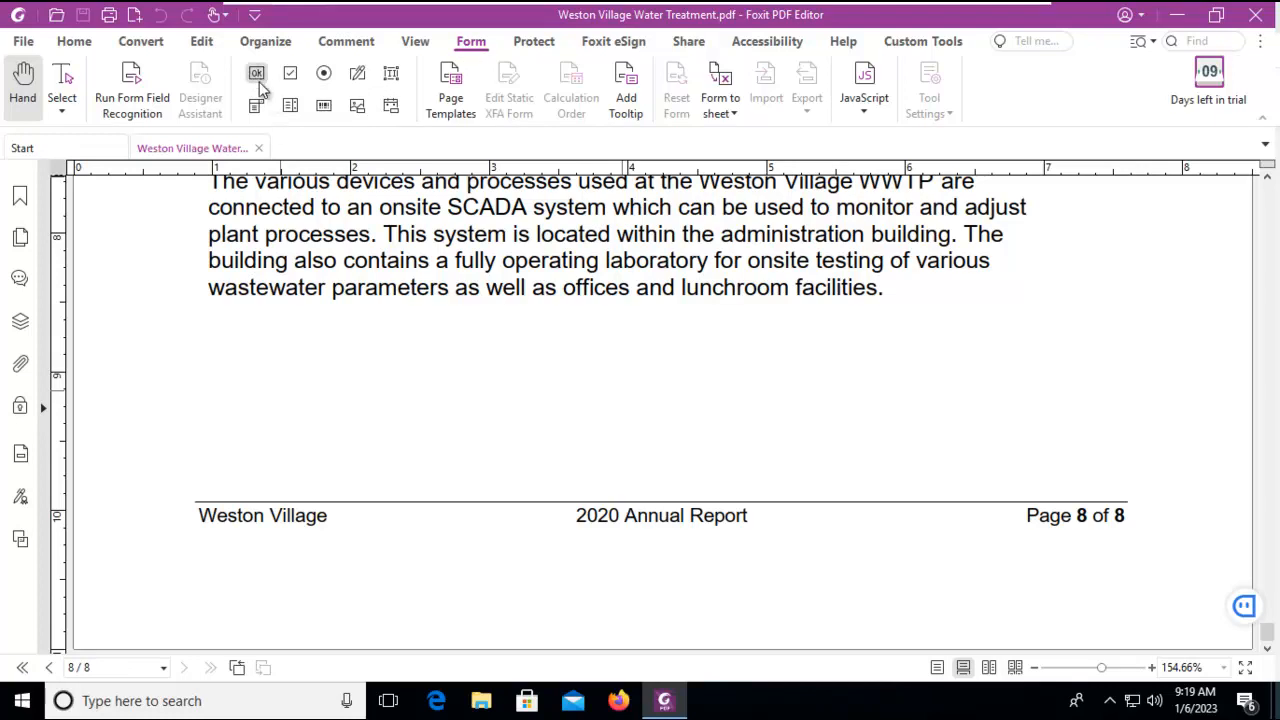
pyautogui.moveTo(256, 72)
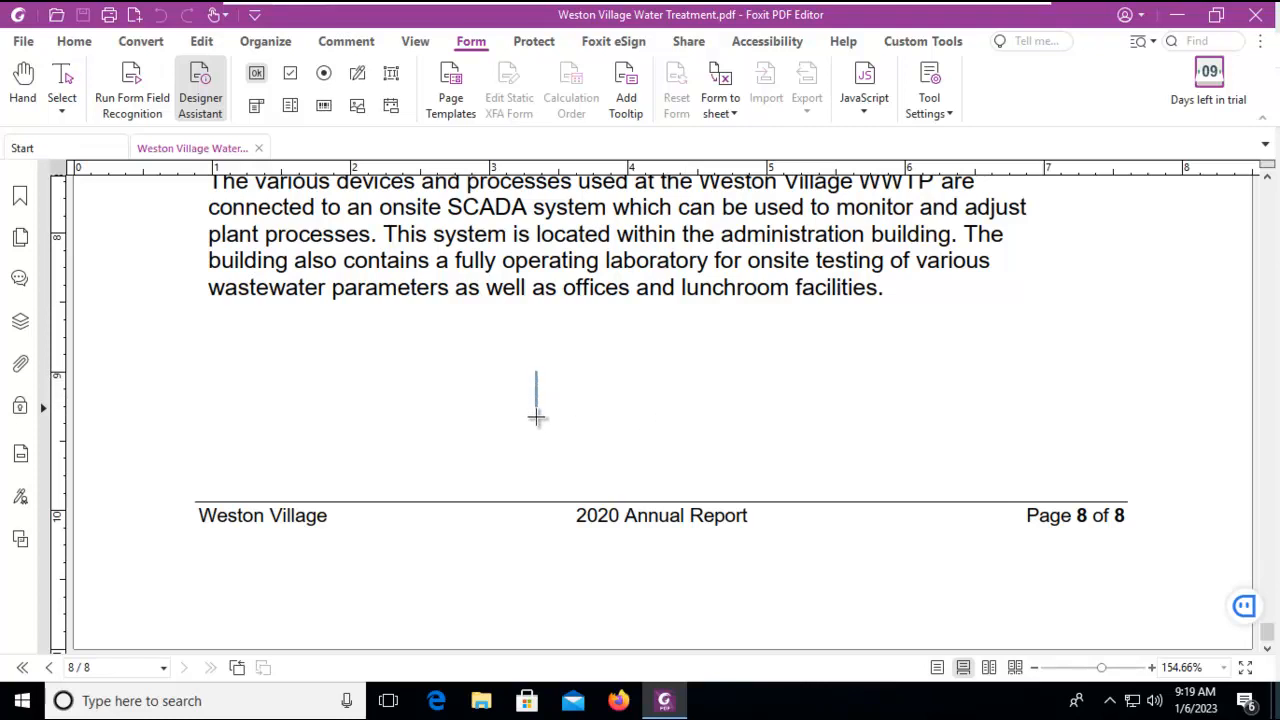
# Draw a push button below the last paragraph named Print, labelled 'Print this document'
pyautogui.moveTo(536, 374); pyautogui.dragTo(708, 422)
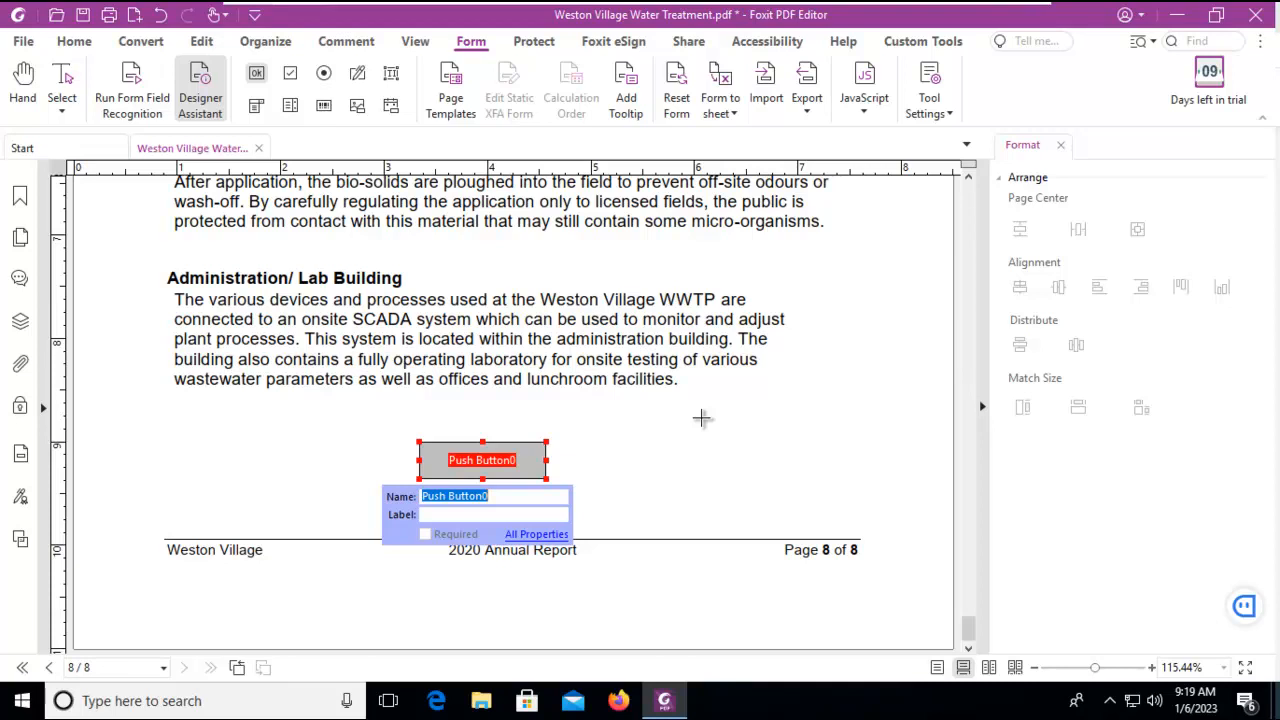
pyautogui.moveTo(330, 466)
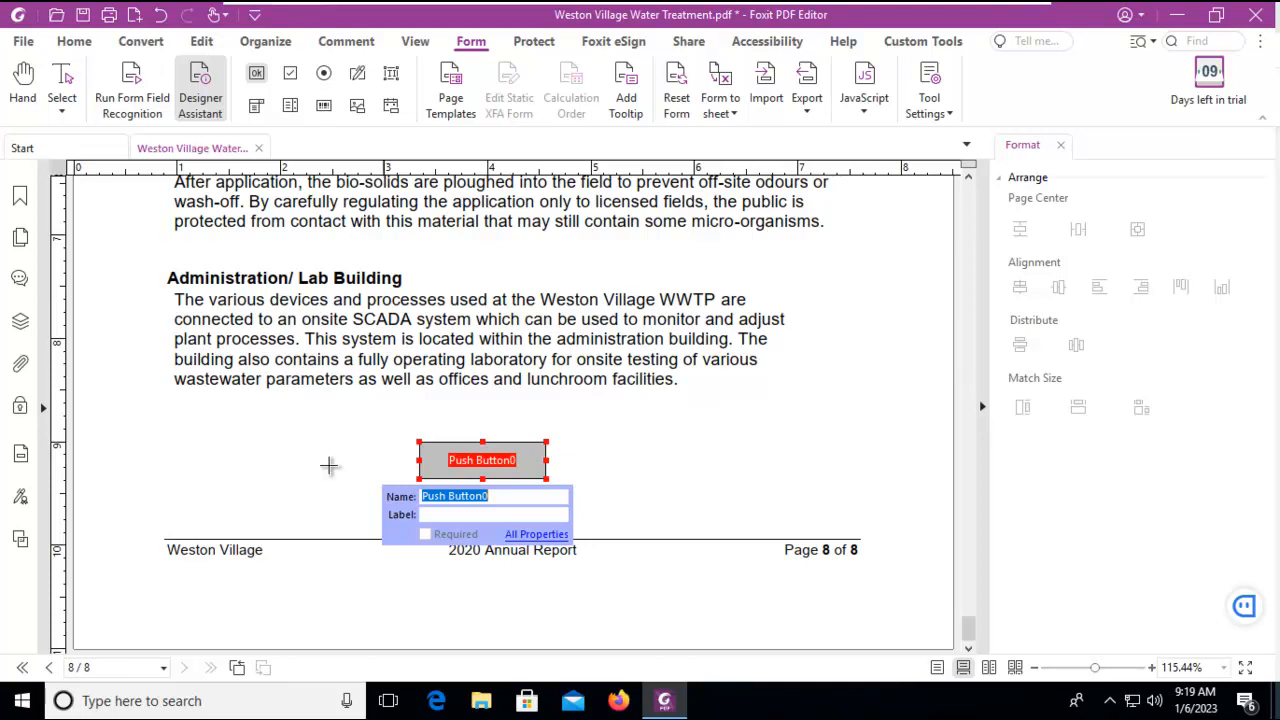
pyautogui.write('Prin')
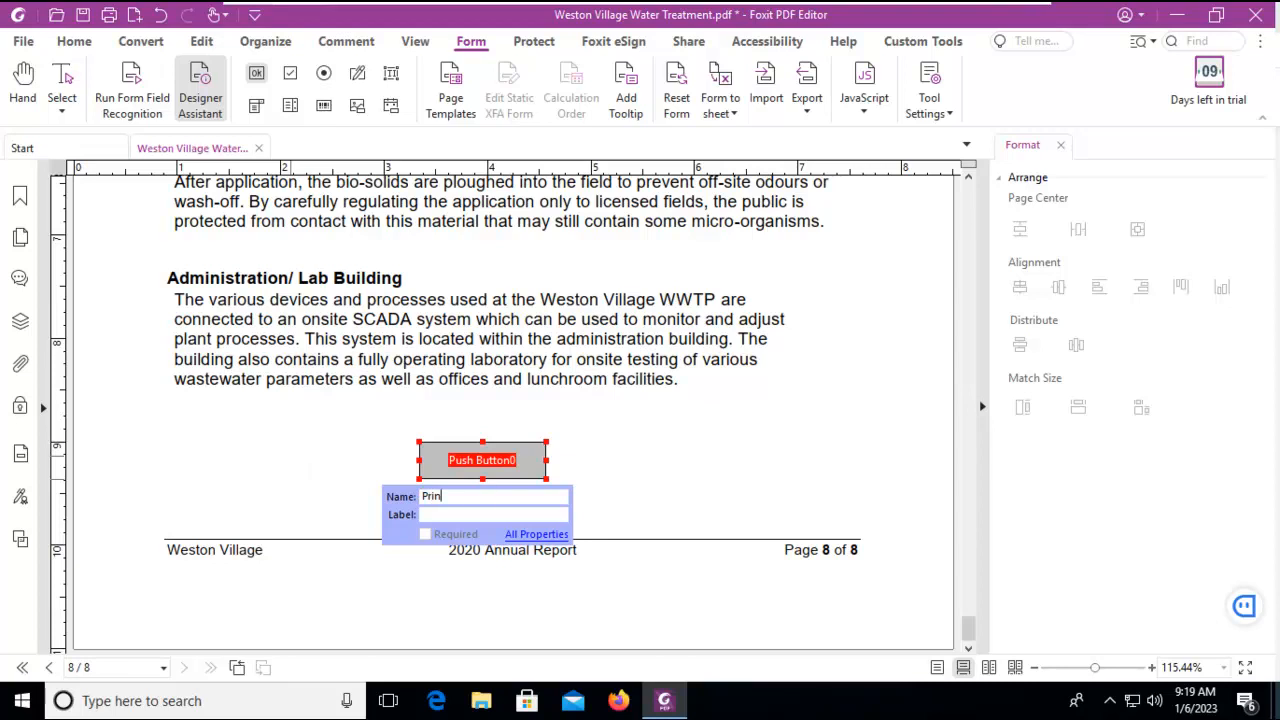
pyautogui.write('t')
pyautogui.click(494, 514)
pyautogui.write('P')
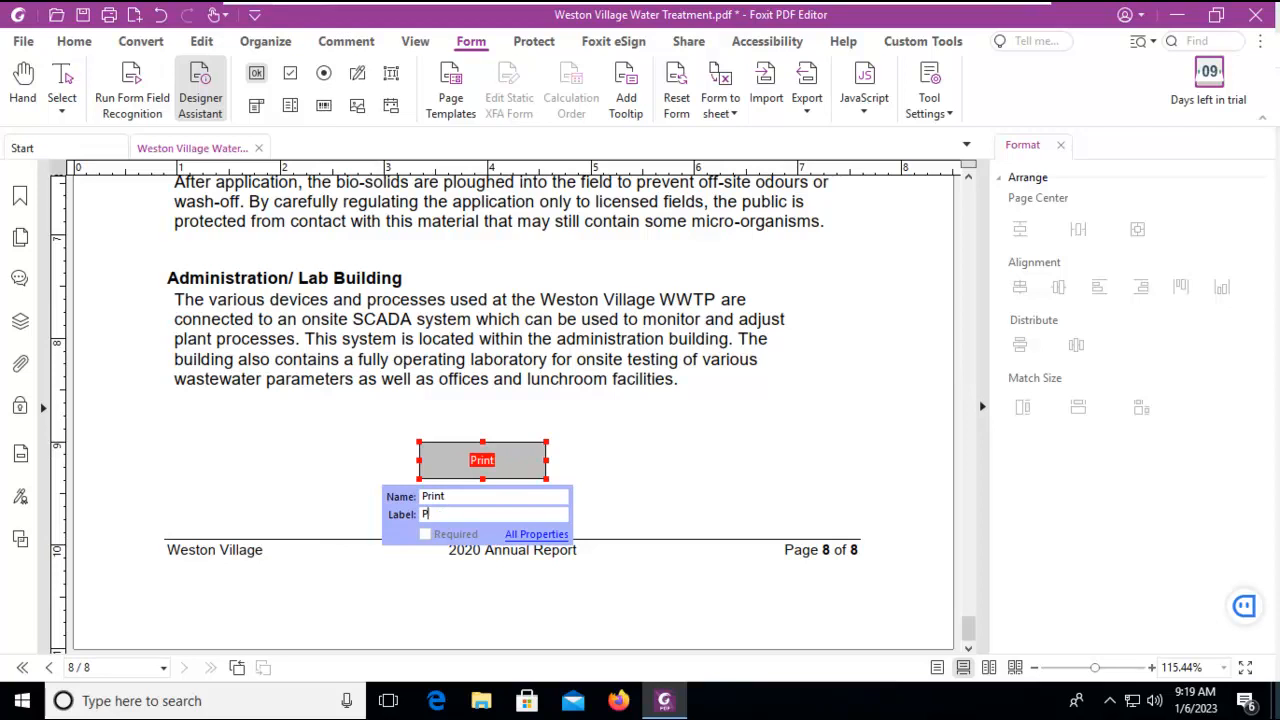
pyautogui.write('rint th')
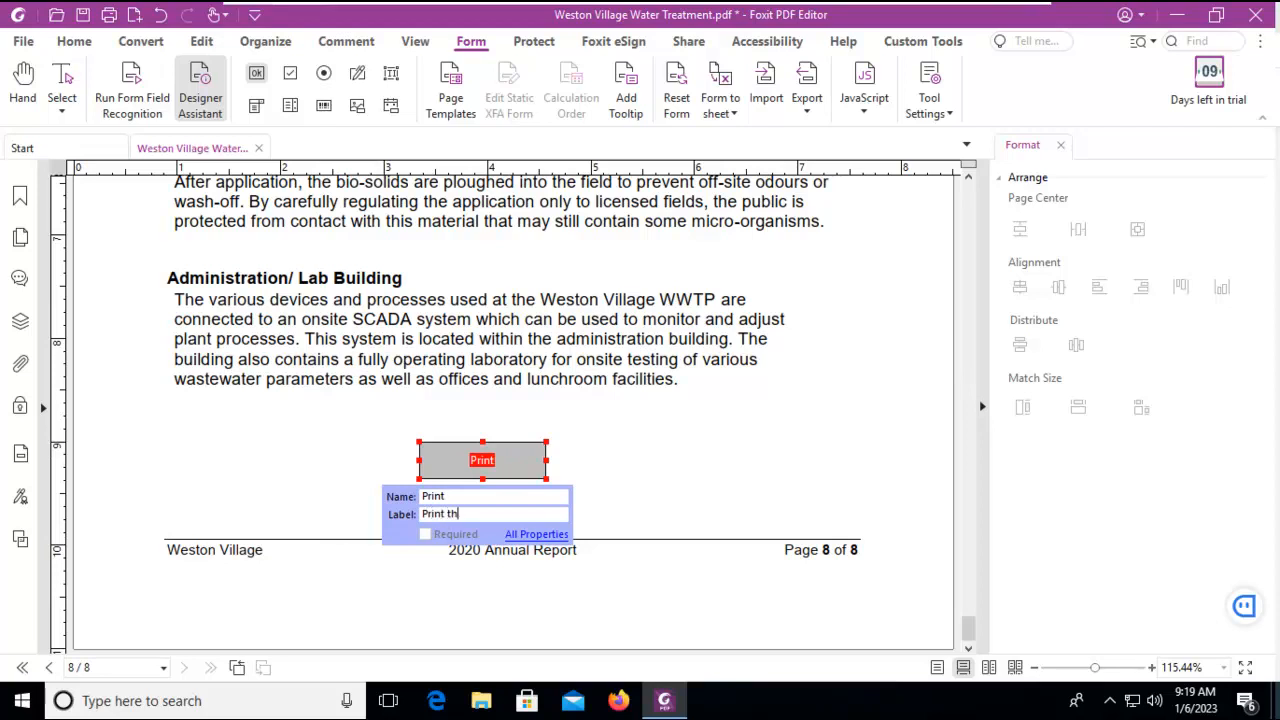
pyautogui.write('is document')
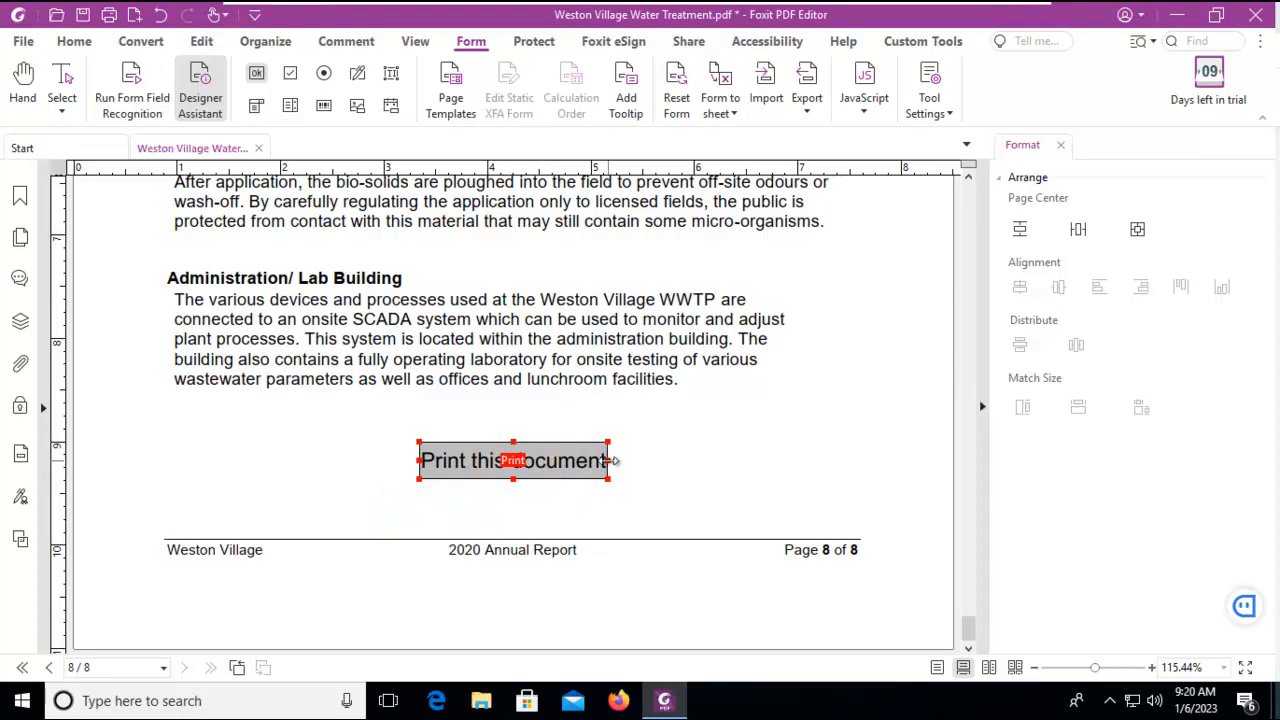
# In Button Properties, give the Print button the tooltip 'Click to print this file'
pyautogui.rightClick(512, 460)
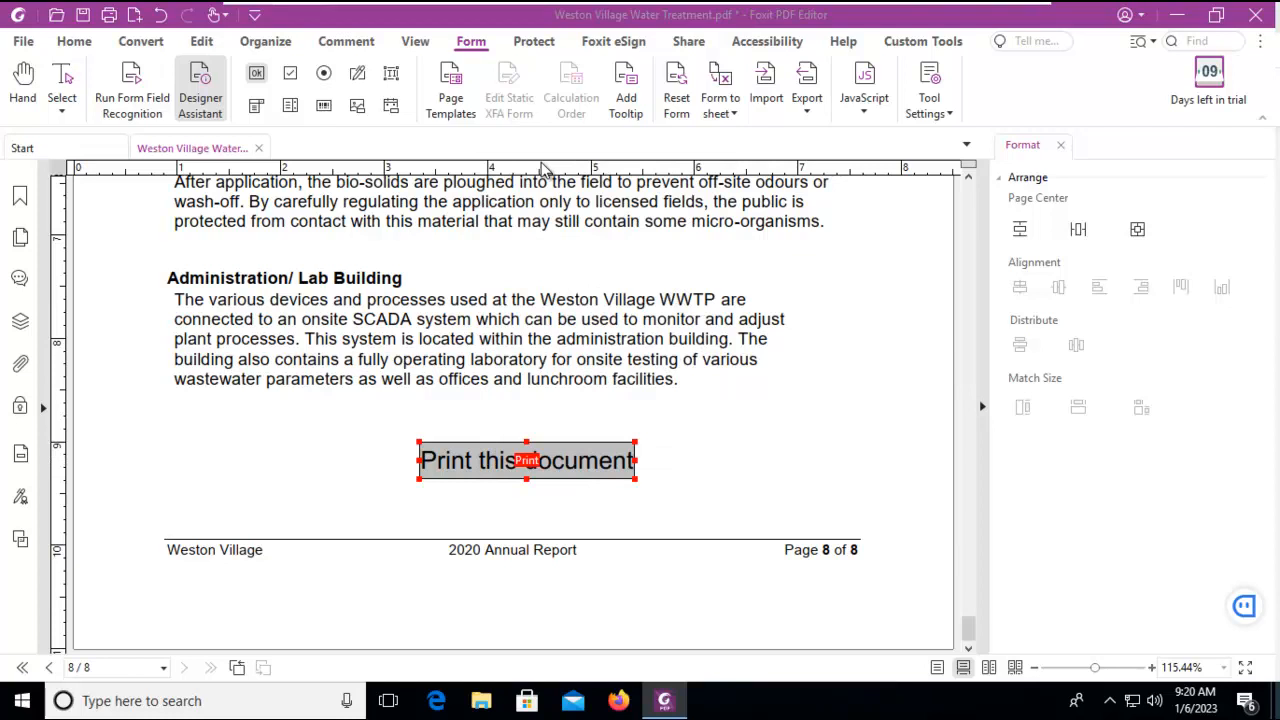
pyautogui.doubleClick(528, 460)
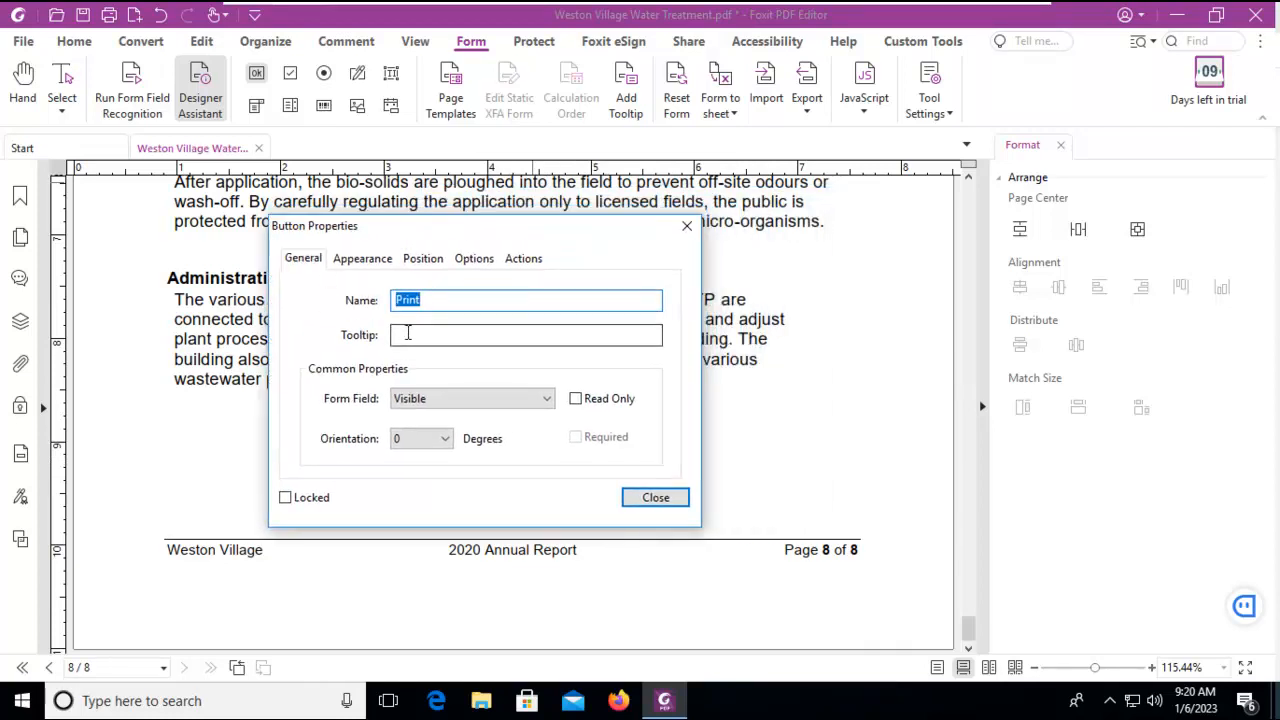
pyautogui.click(524, 336)
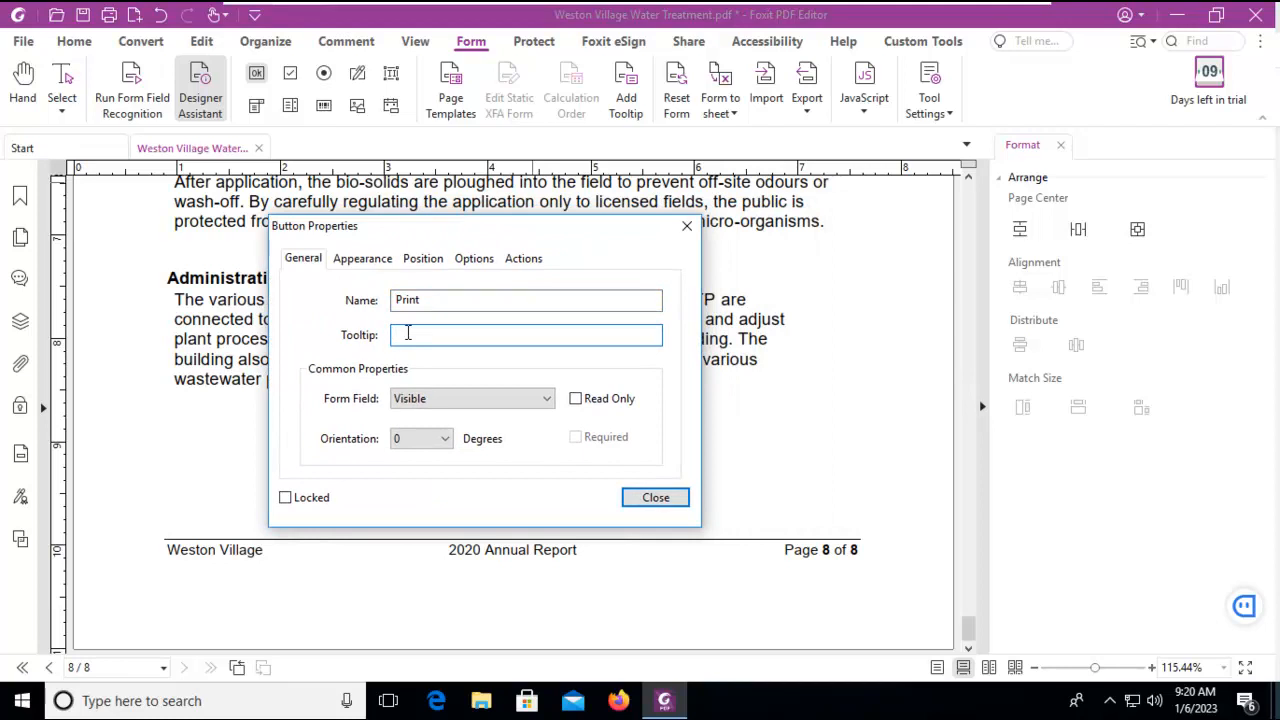
pyautogui.write('Click to prinm')
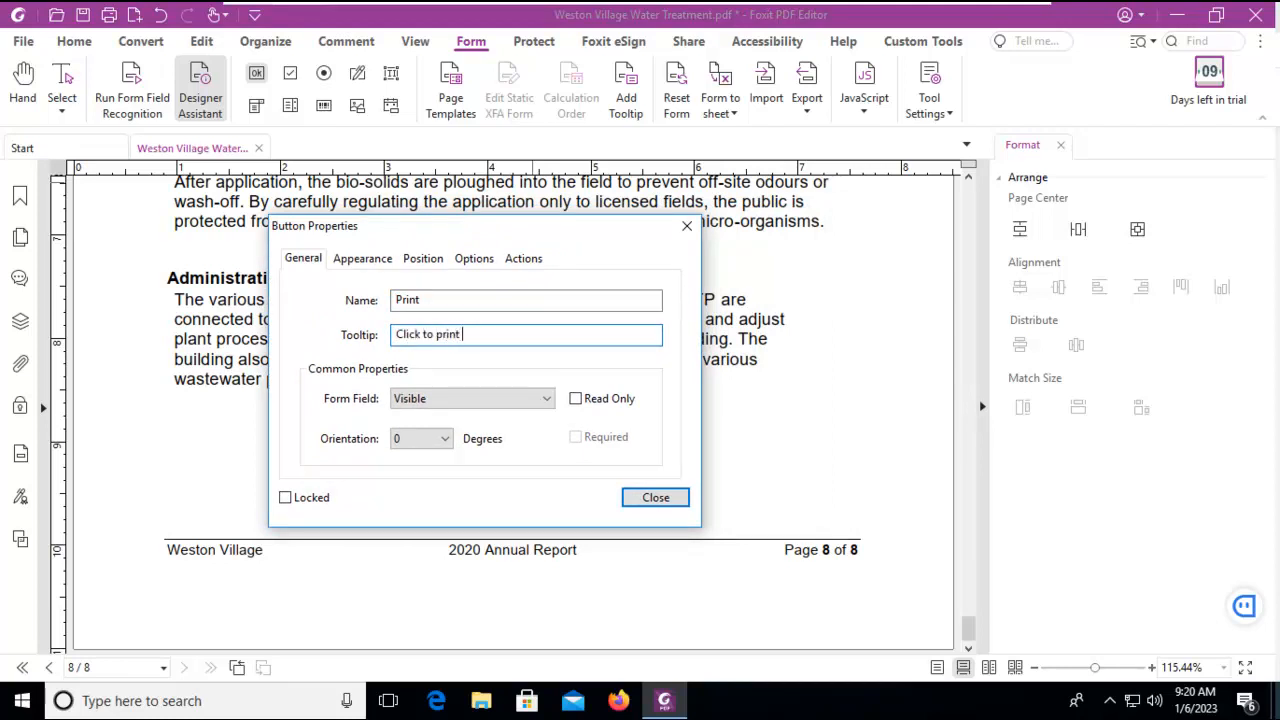
pyautogui.write('this file')
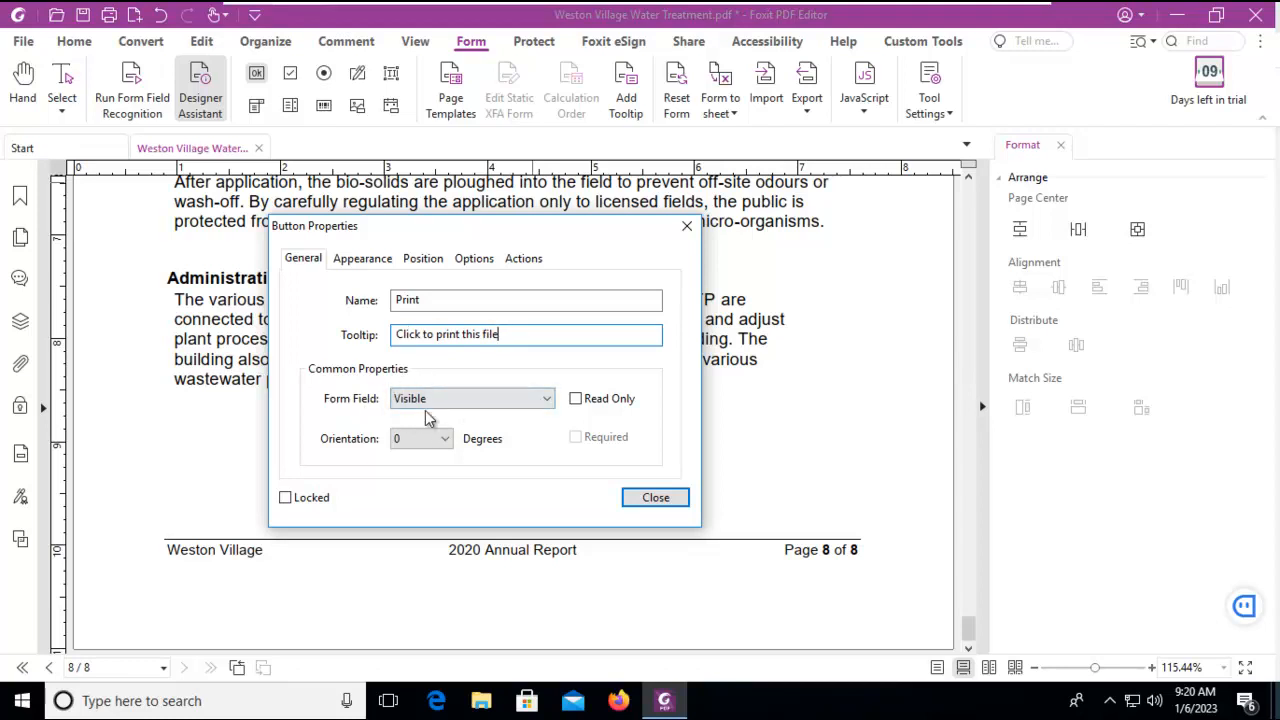
# Set Appearance: black border and fill colour, Arial font, white label text
pyautogui.click(362, 258)
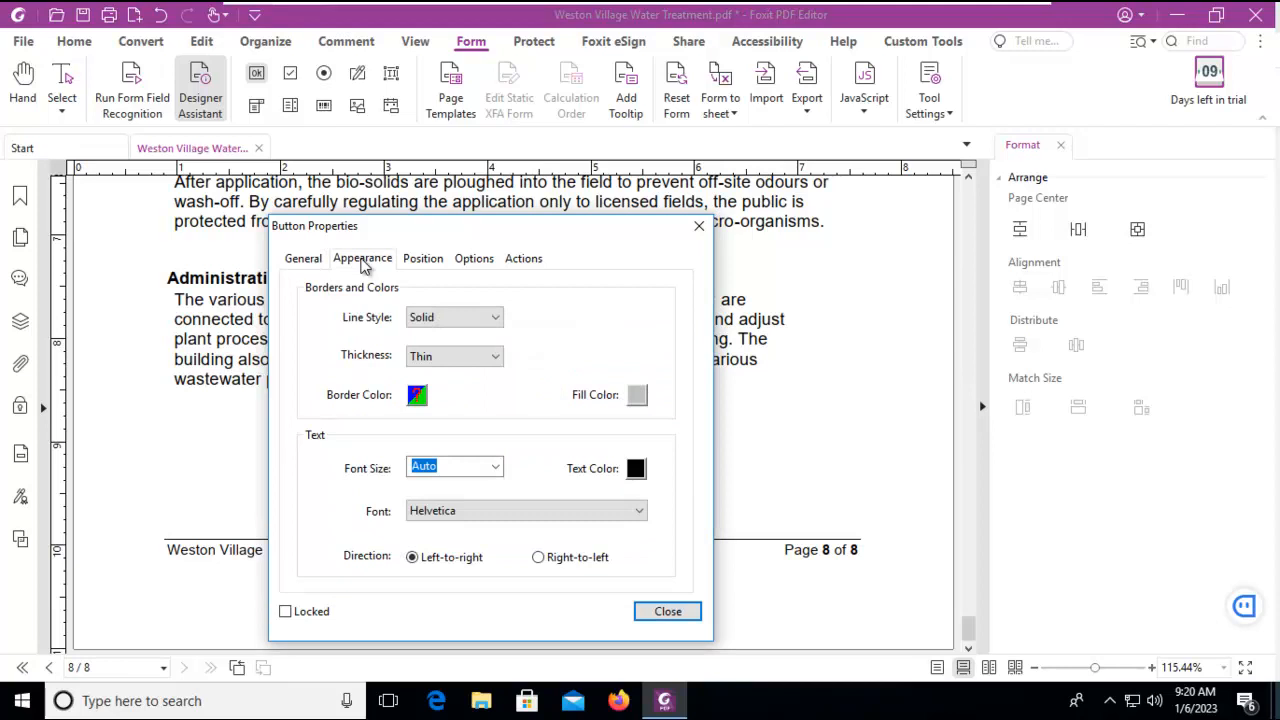
pyautogui.moveTo(360, 360)
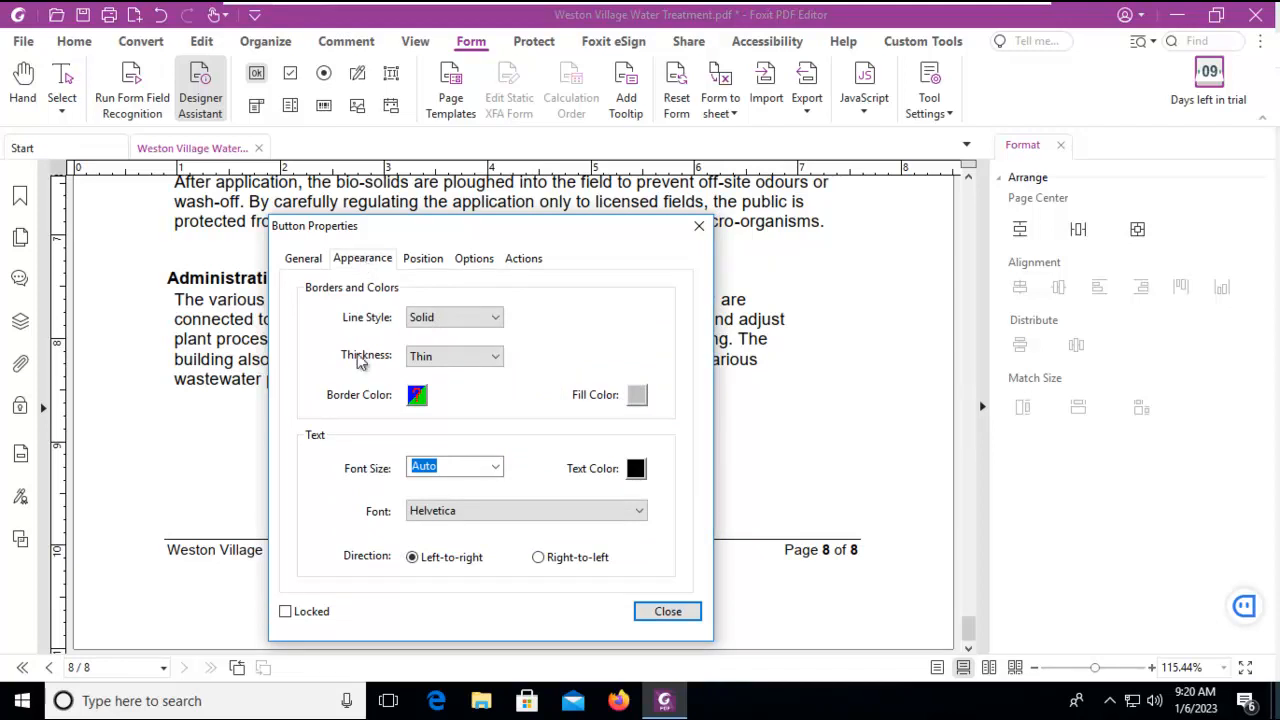
pyautogui.moveTo(640, 404)
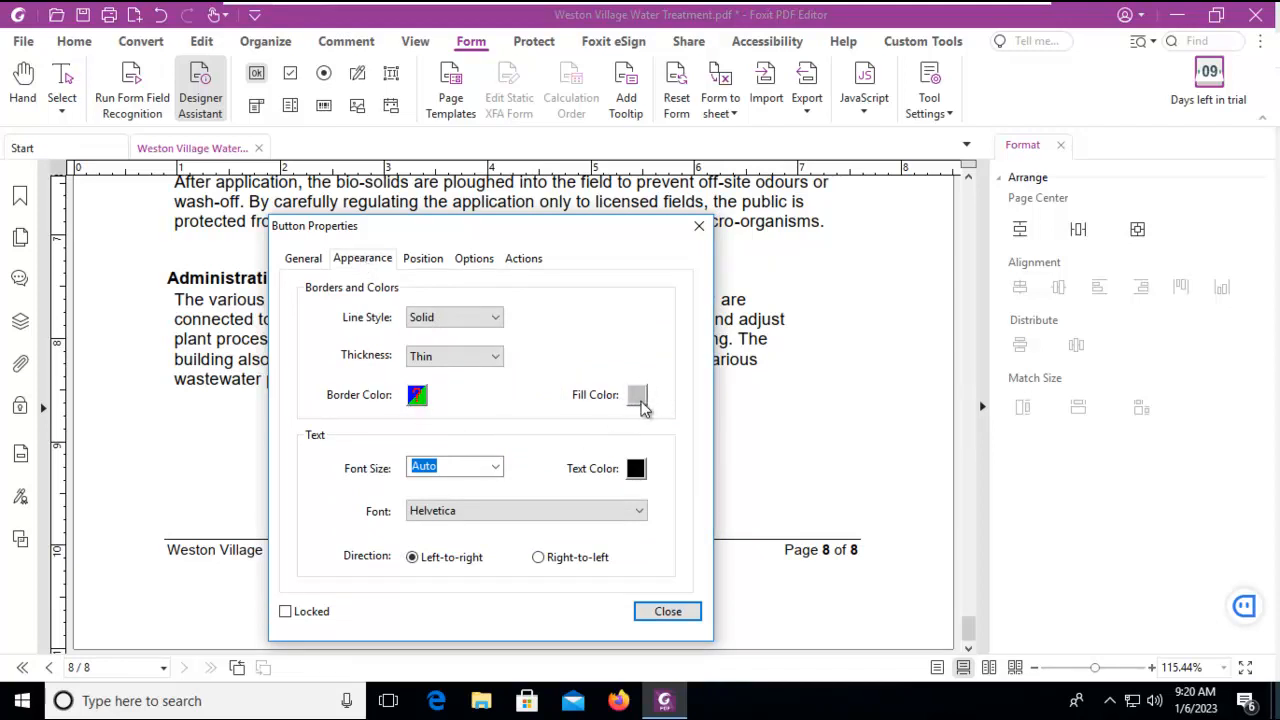
pyautogui.click(636, 396)
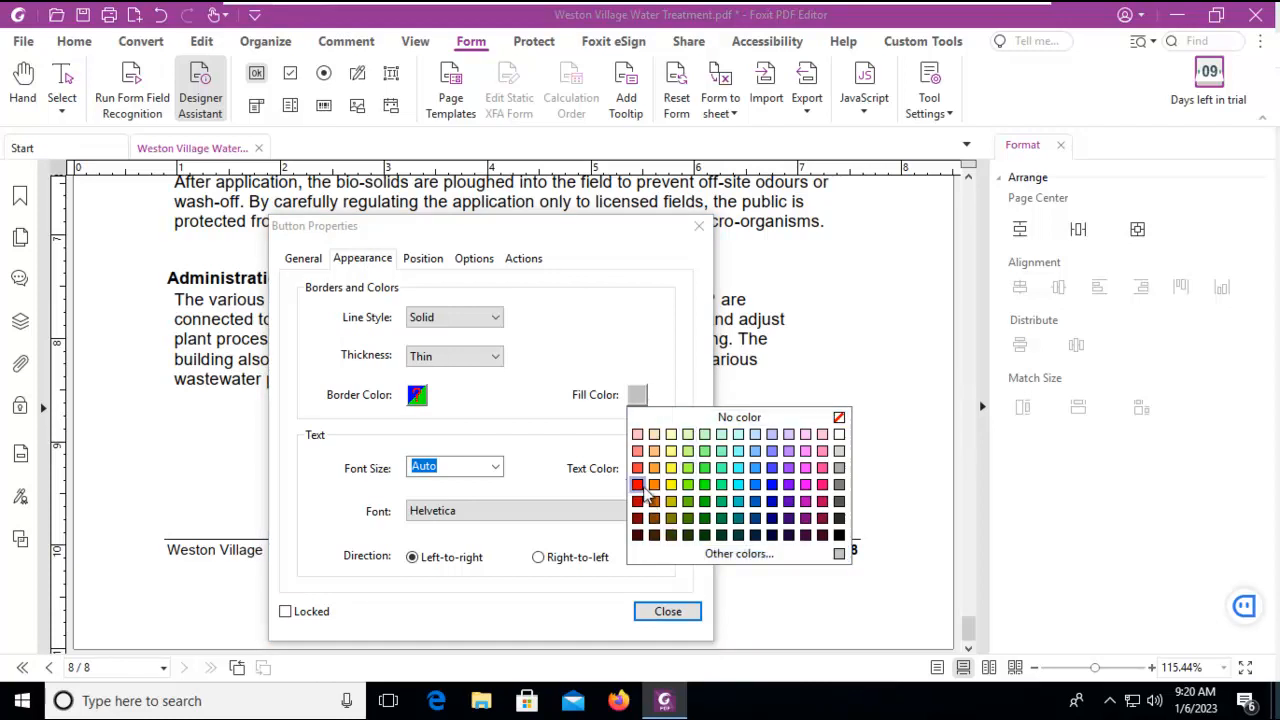
pyautogui.click(636, 486)
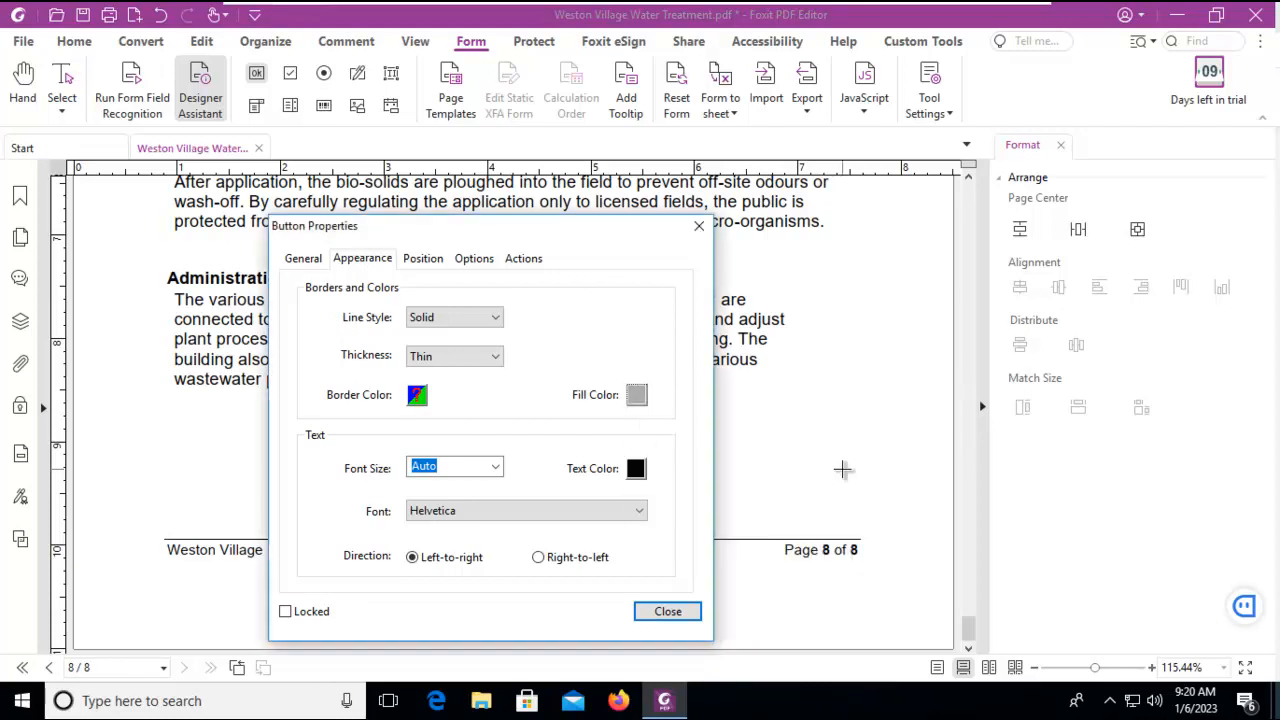
pyautogui.click(636, 394)
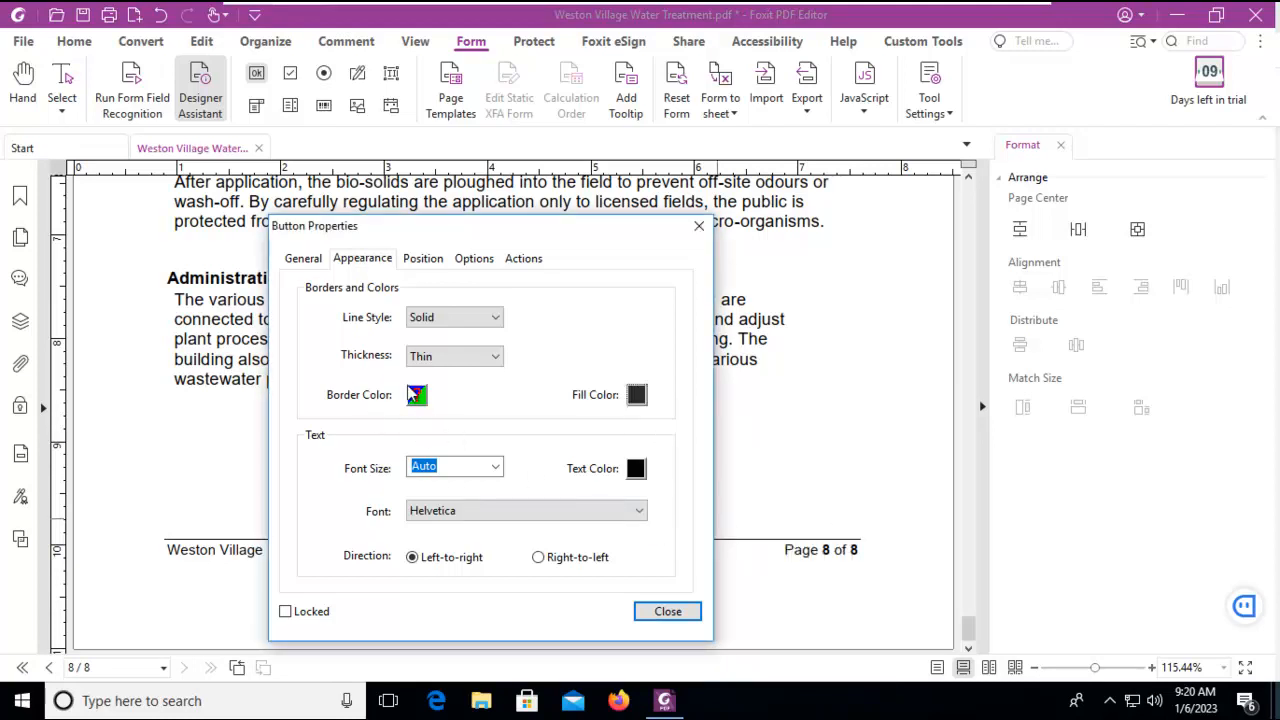
pyautogui.click(416, 394)
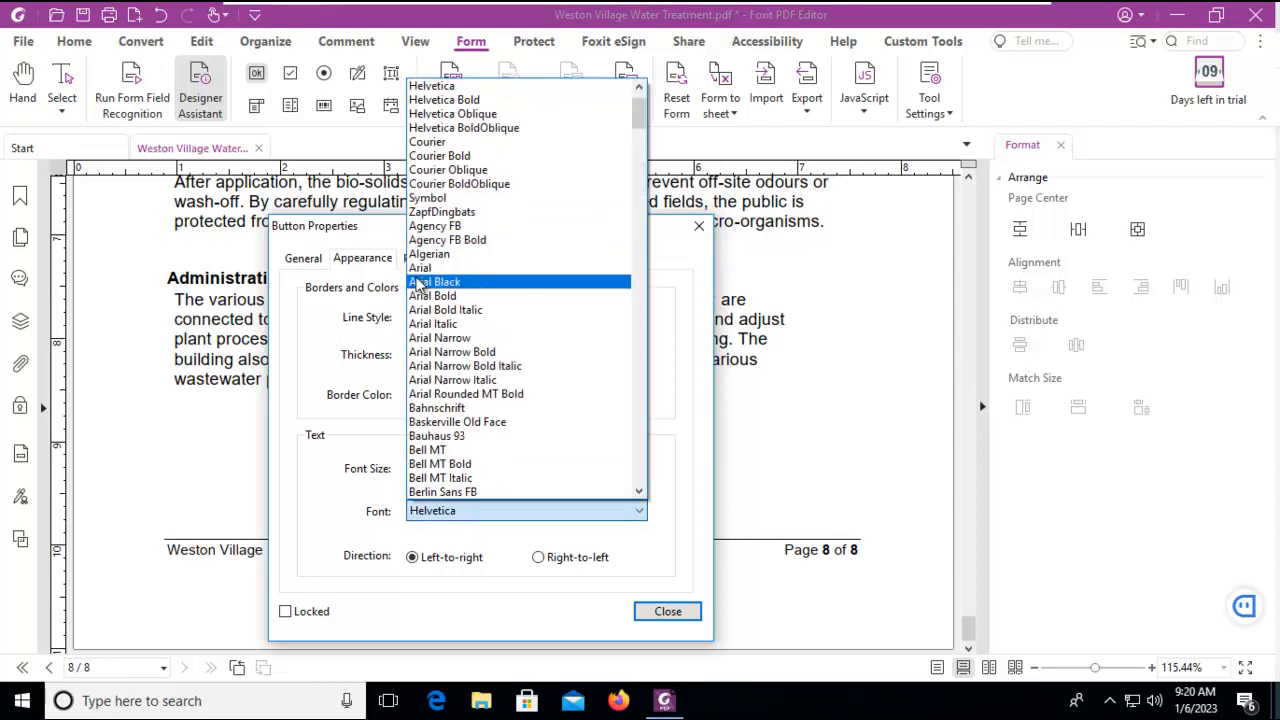
pyautogui.click(420, 268)
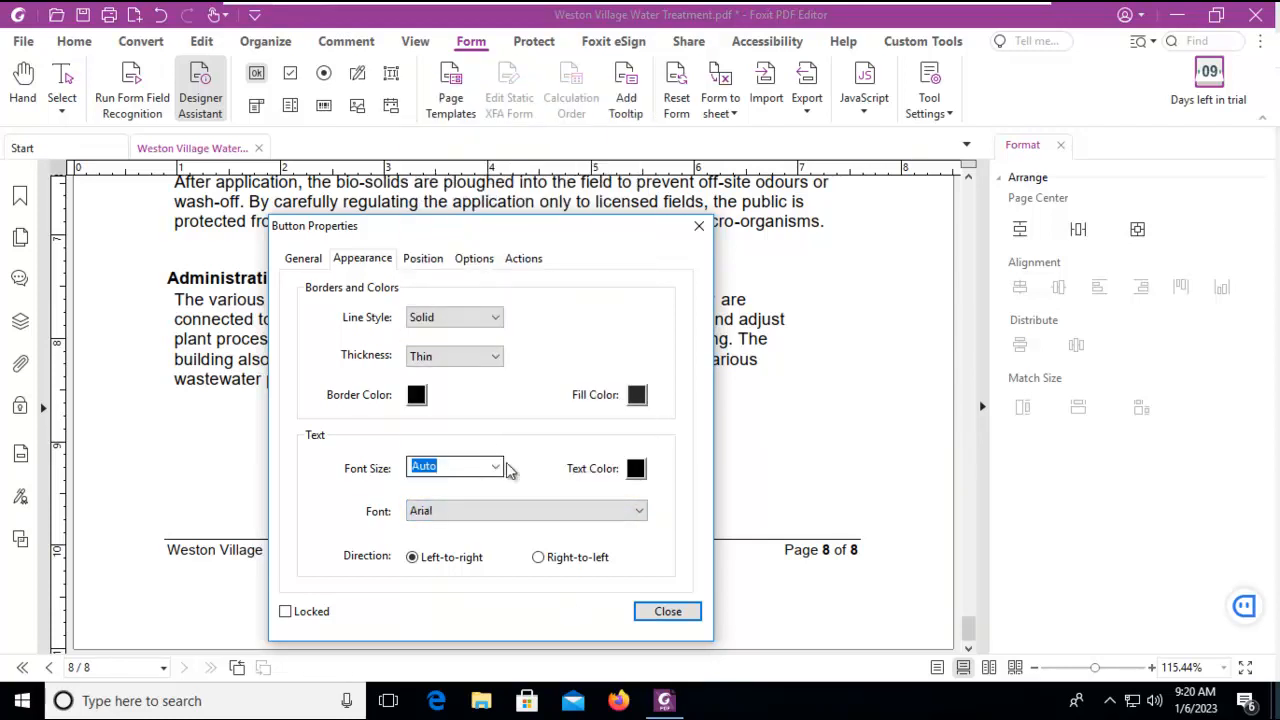
pyautogui.click(636, 468)
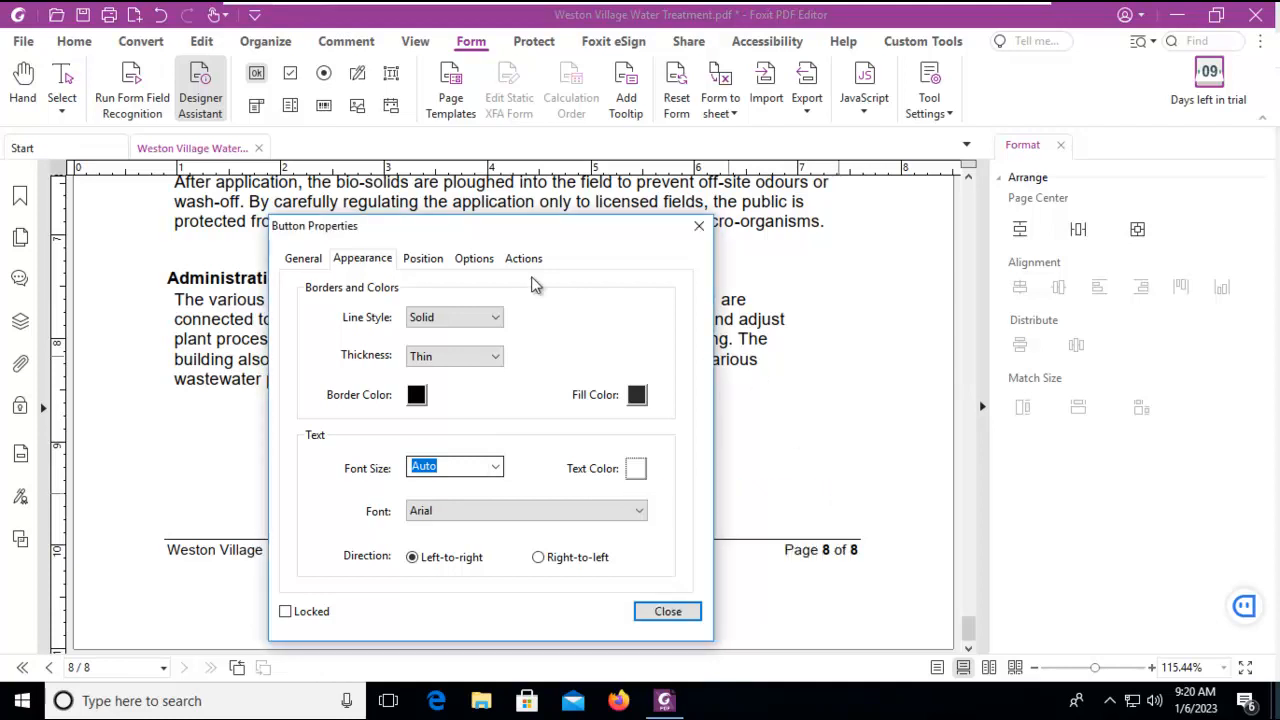
pyautogui.click(424, 258)
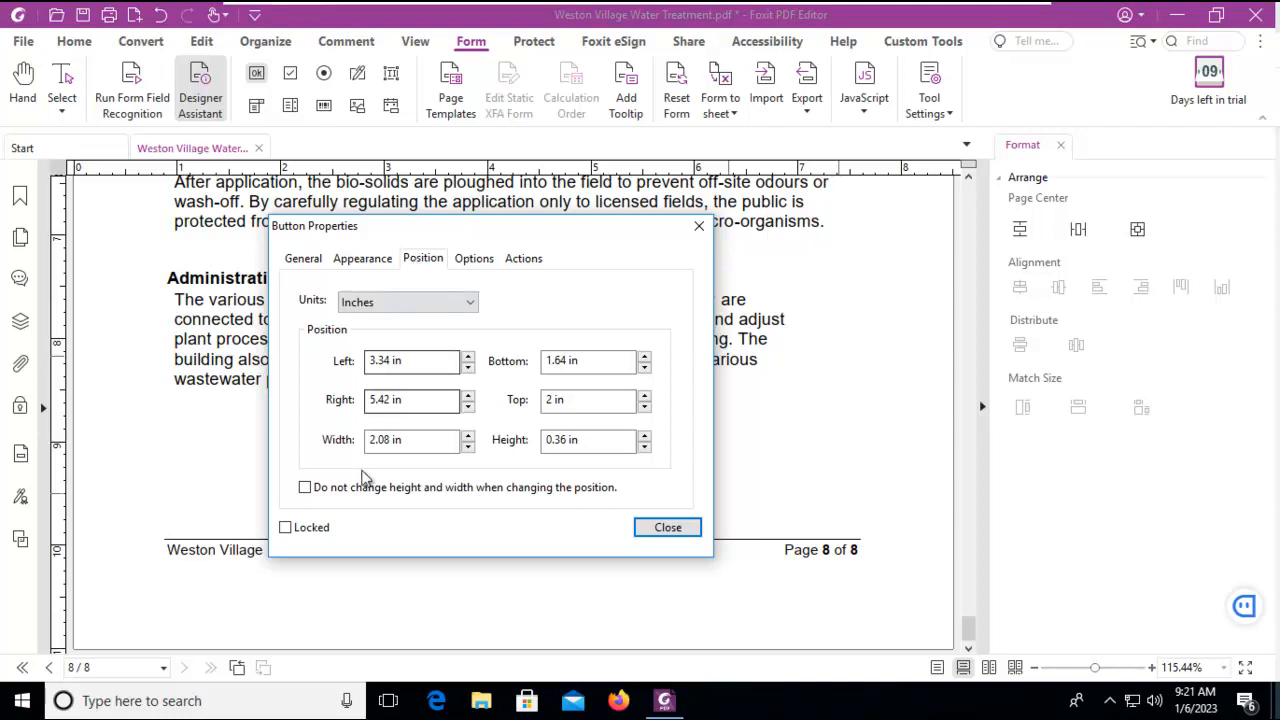
# Review the button's 2.08 × 0.36 in position settings and move to the Options settings
pyautogui.click(474, 258)
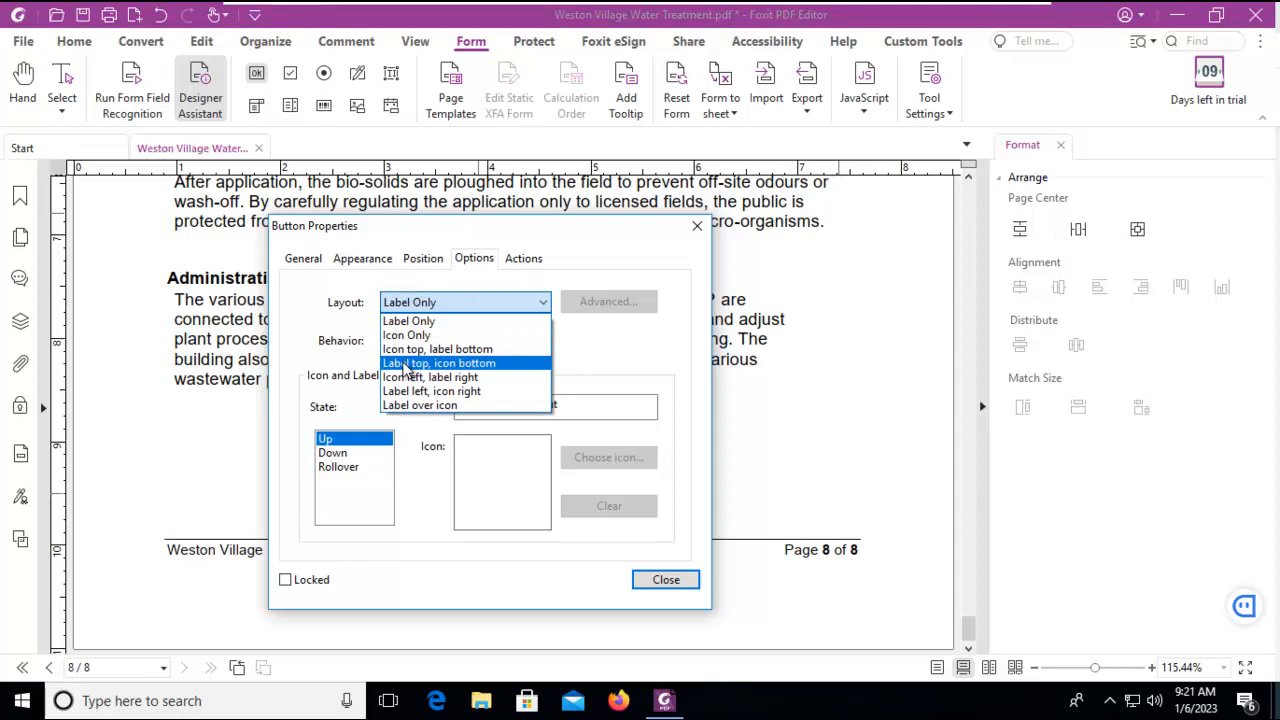
pyautogui.moveTo(452, 374)
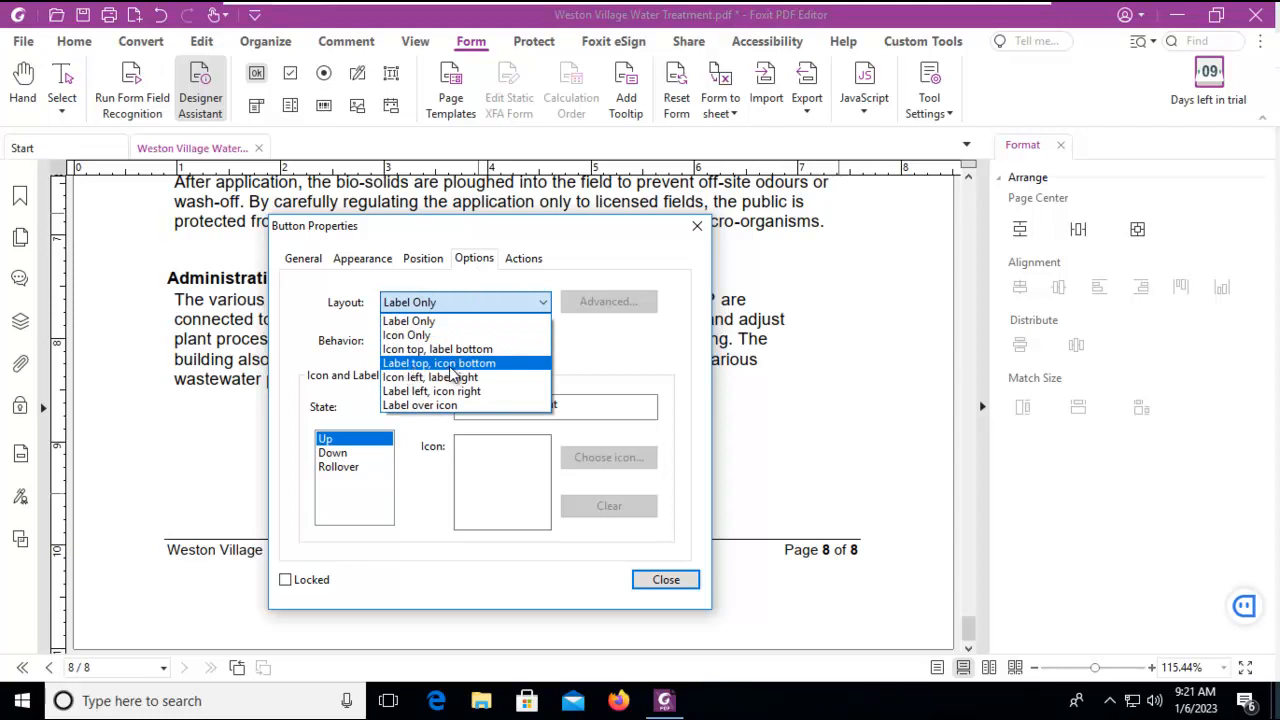
# Set Layout to 'Label top, icon bottom', select Down state and enter label 'Print this doucment'
pyautogui.click(438, 364)
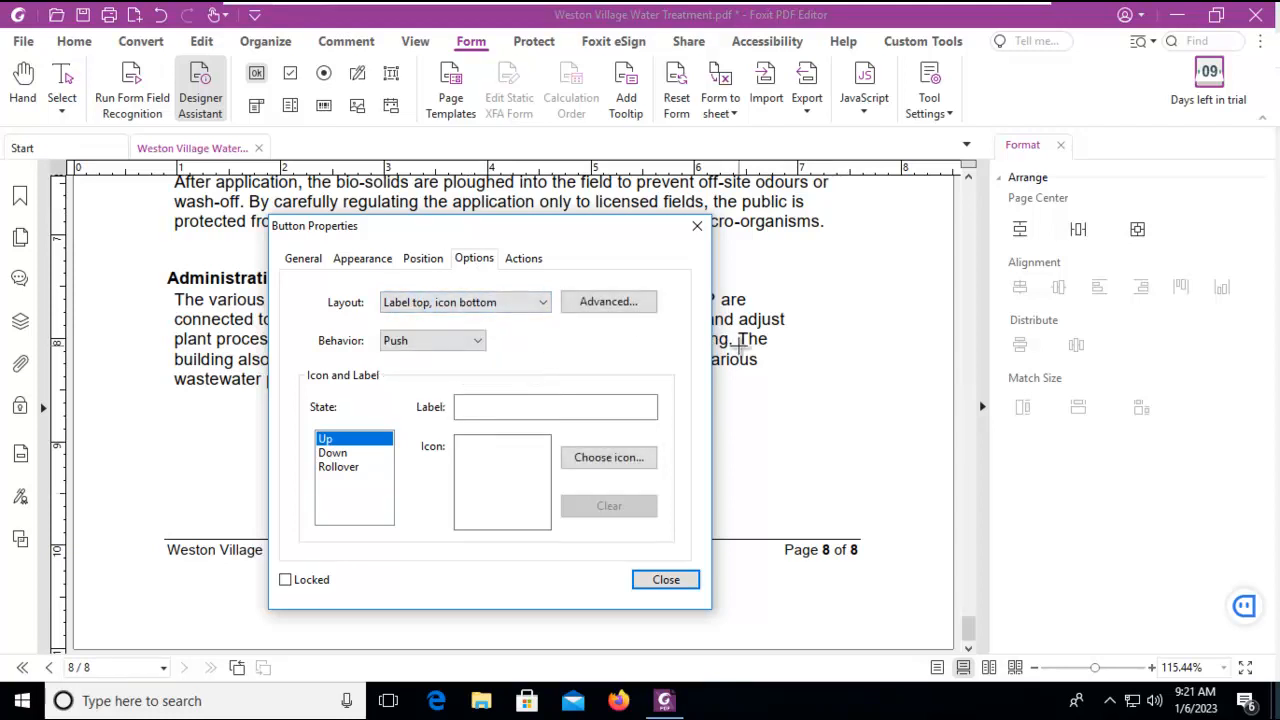
pyautogui.moveTo(592, 360)
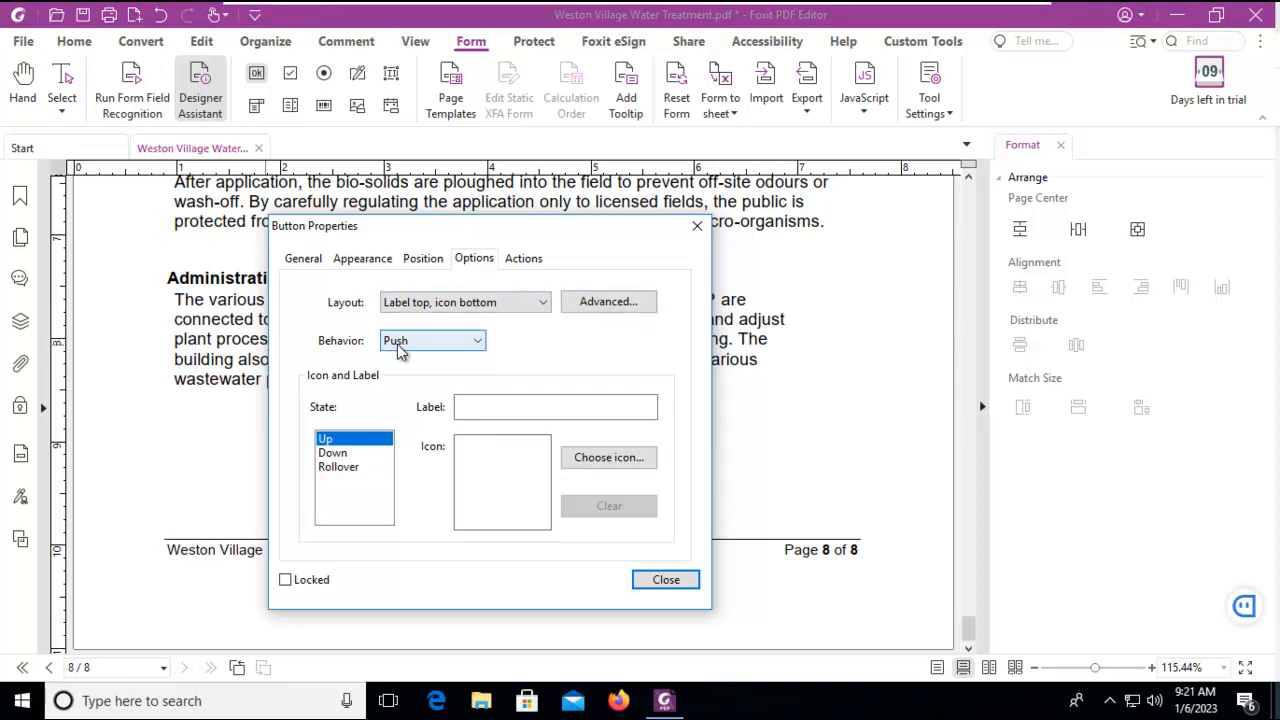
pyautogui.click(432, 340)
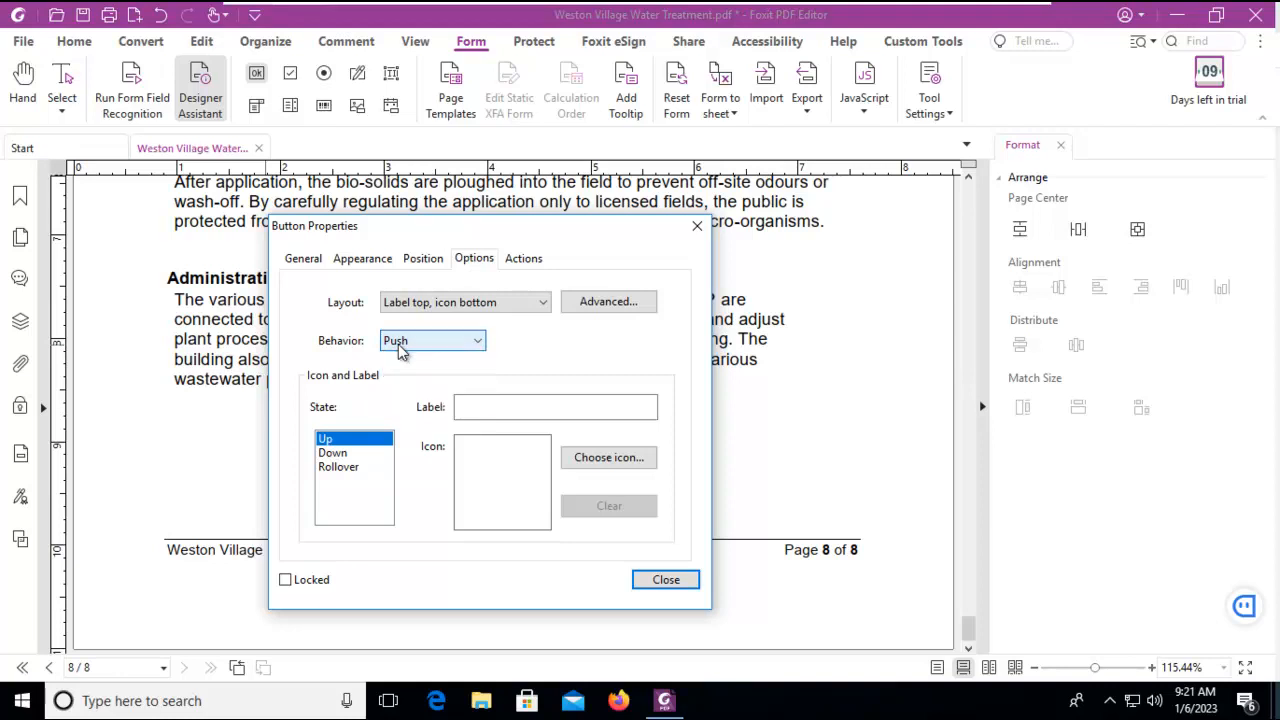
pyautogui.click(332, 452)
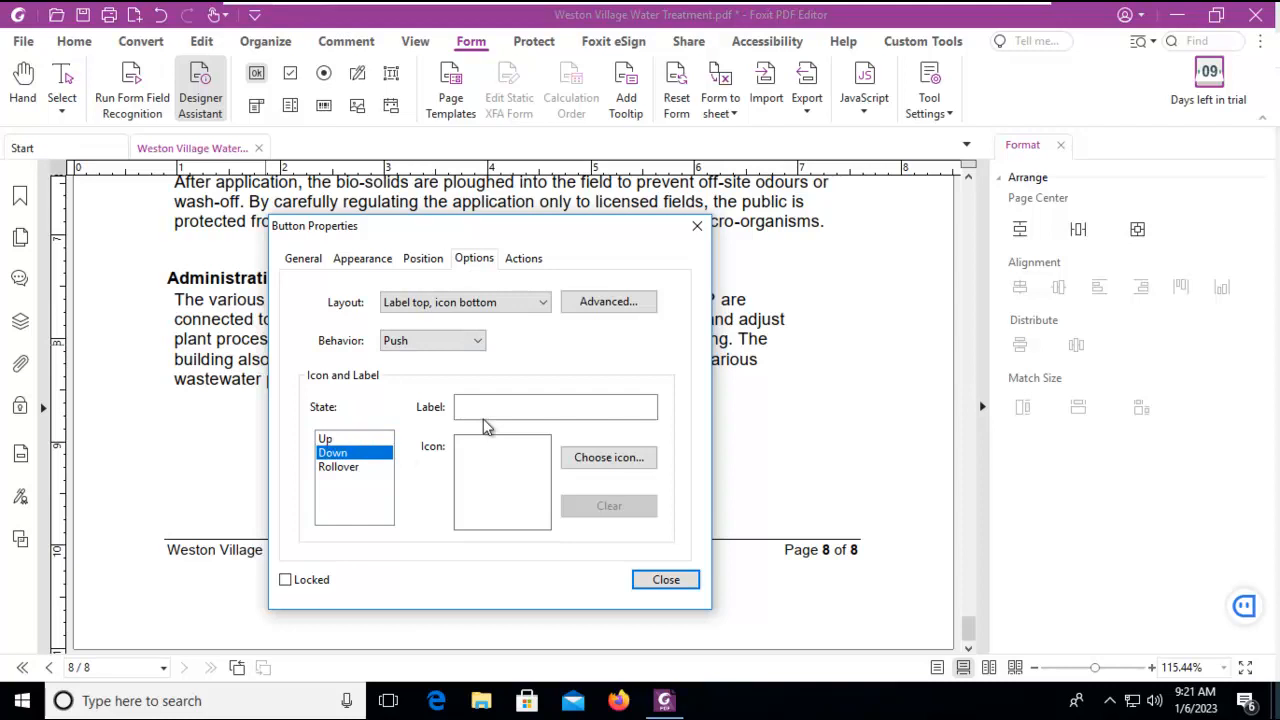
pyautogui.click(556, 408)
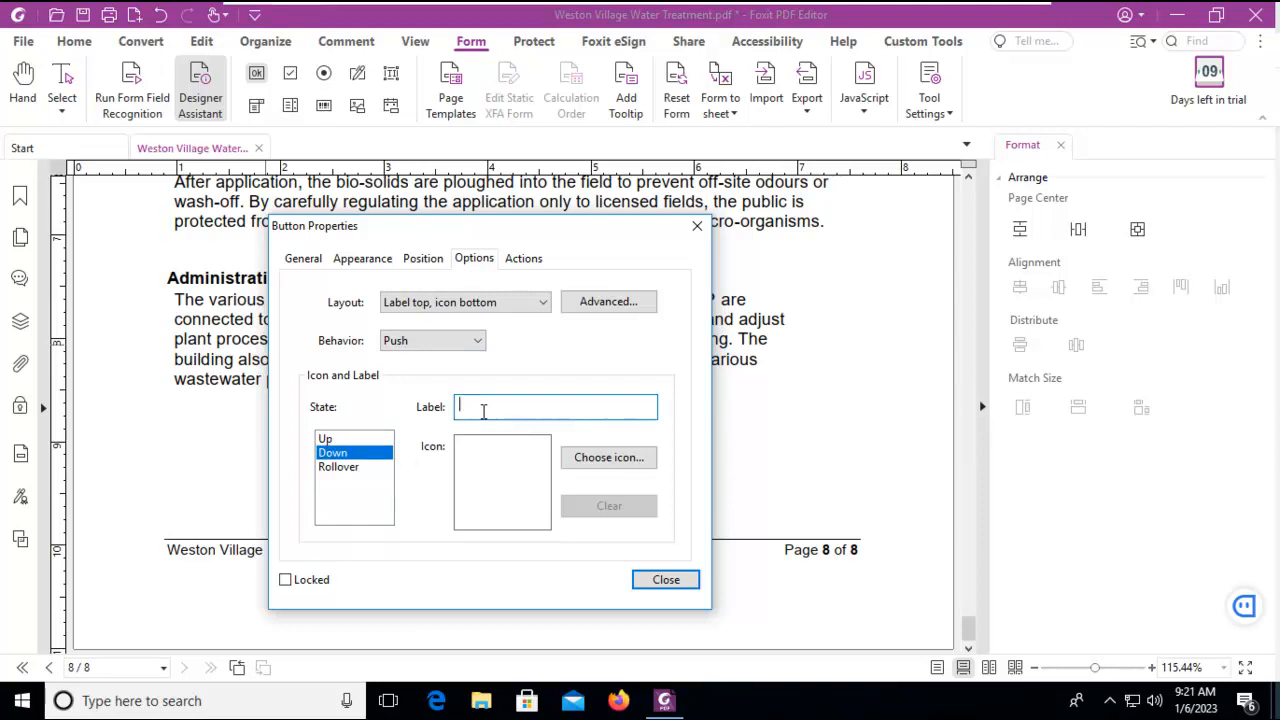
pyautogui.write('Print this')
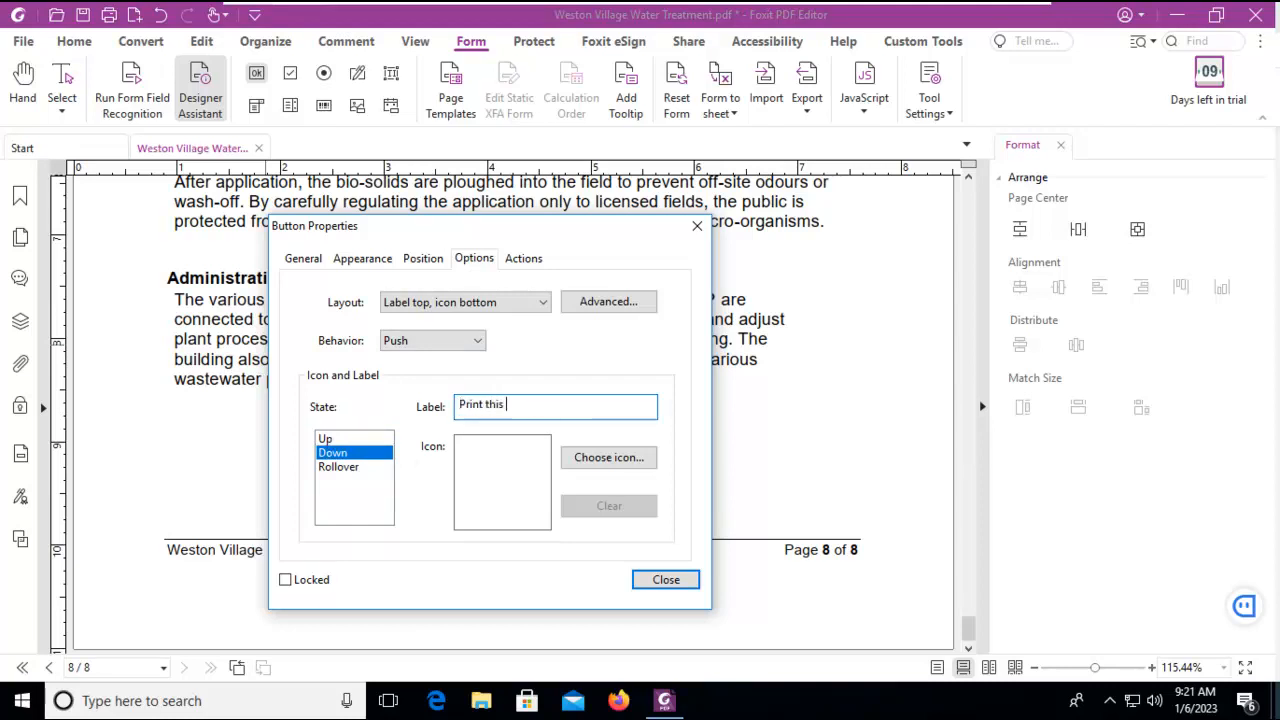
pyautogui.write('doucment')
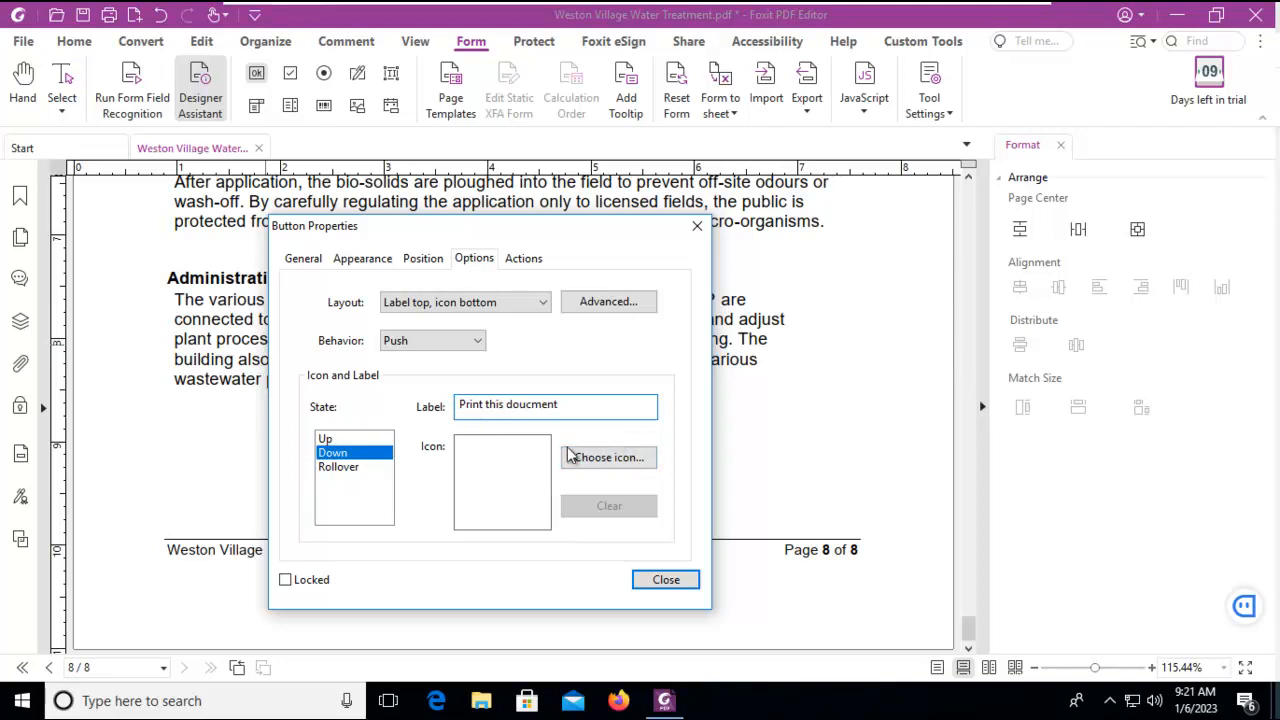
pyautogui.moveTo(344, 420)
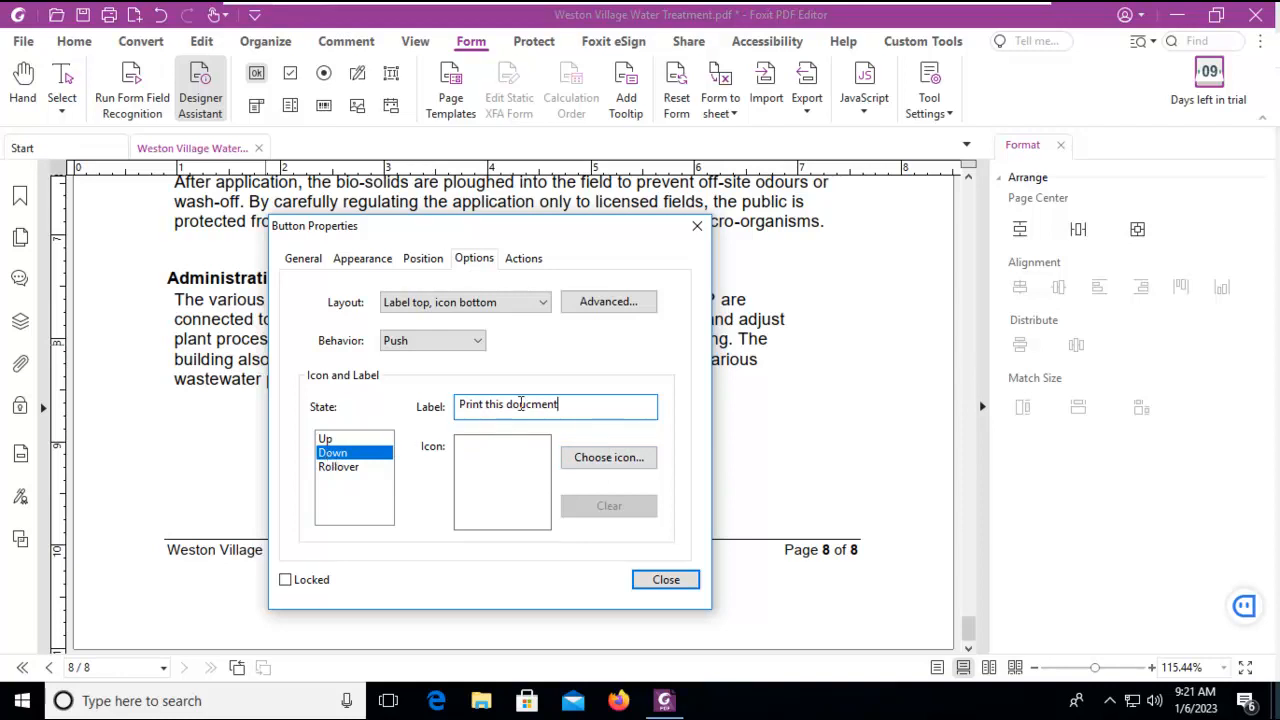
# In Actions, set Trigger to Mouse Down and Action to Execute a menu item
pyautogui.click(524, 258)
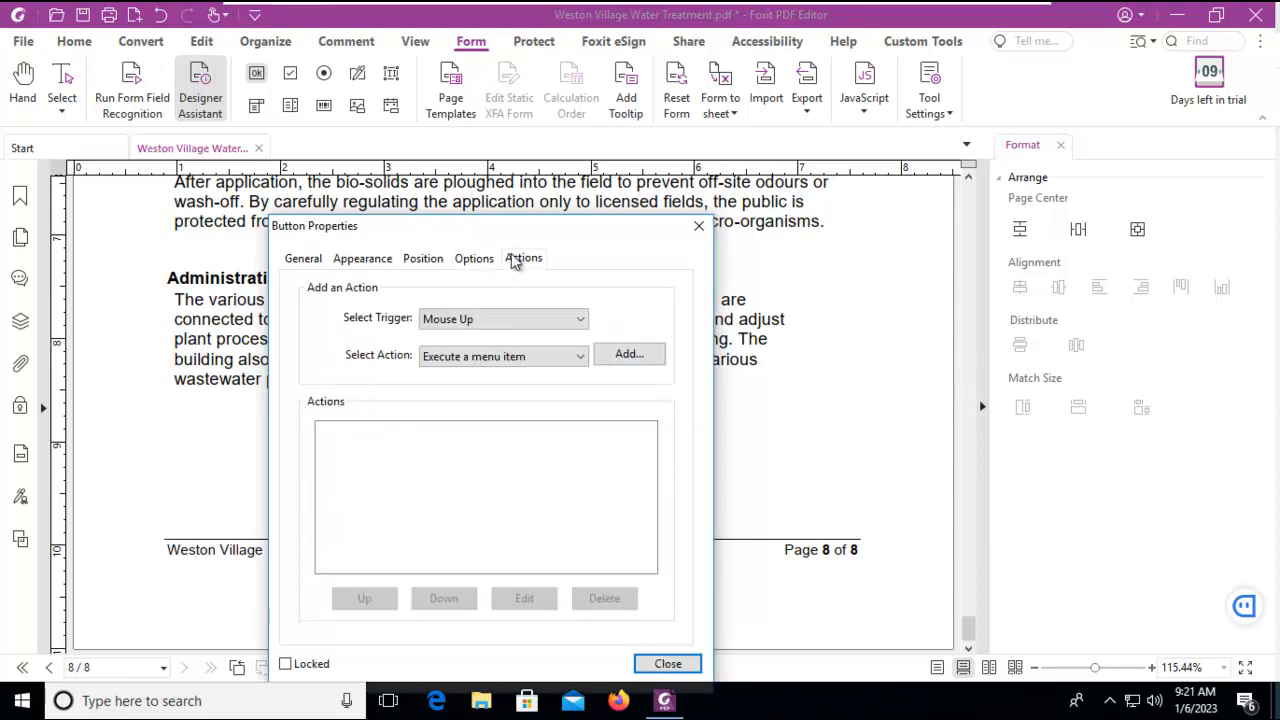
pyautogui.click(504, 318)
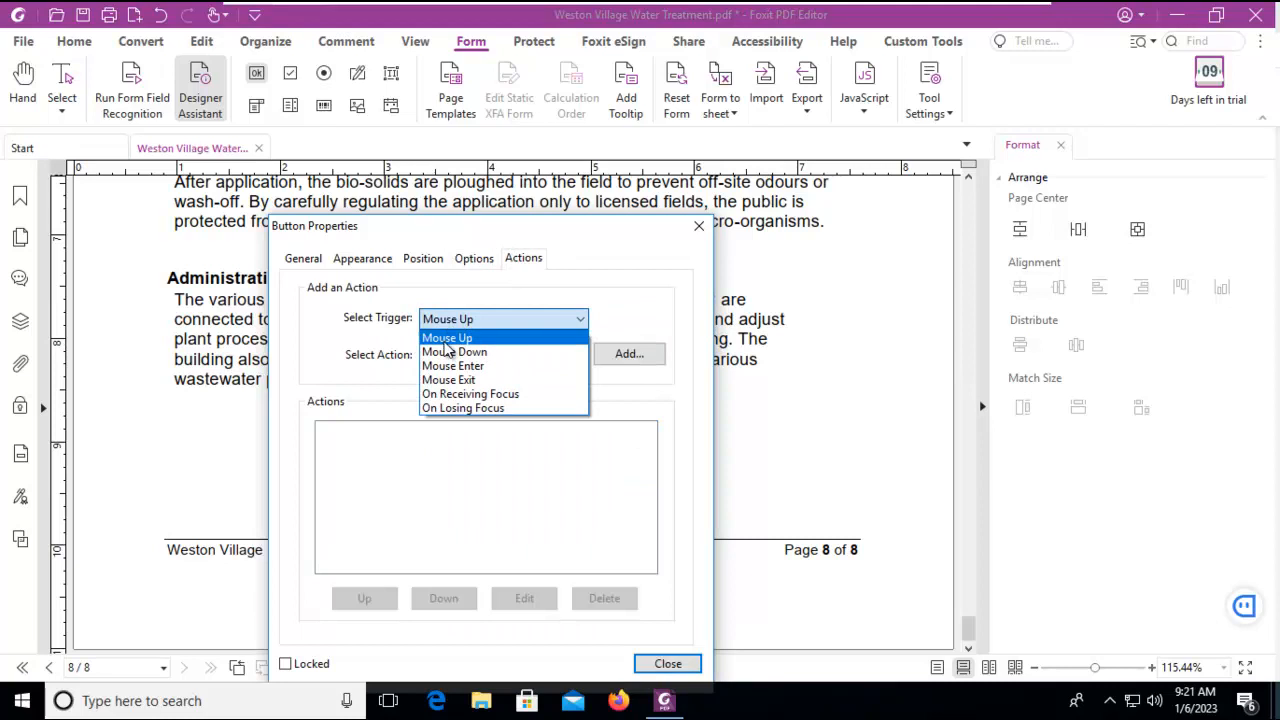
pyautogui.click(454, 352)
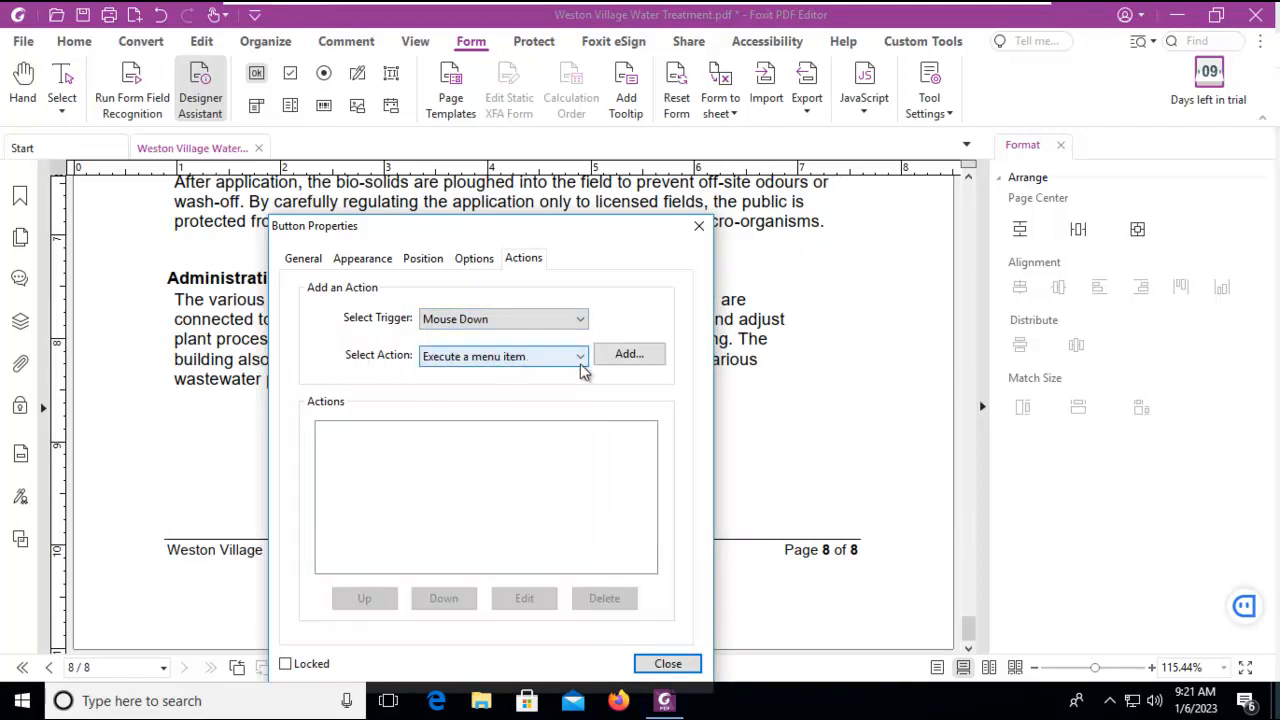
pyautogui.click(580, 356)
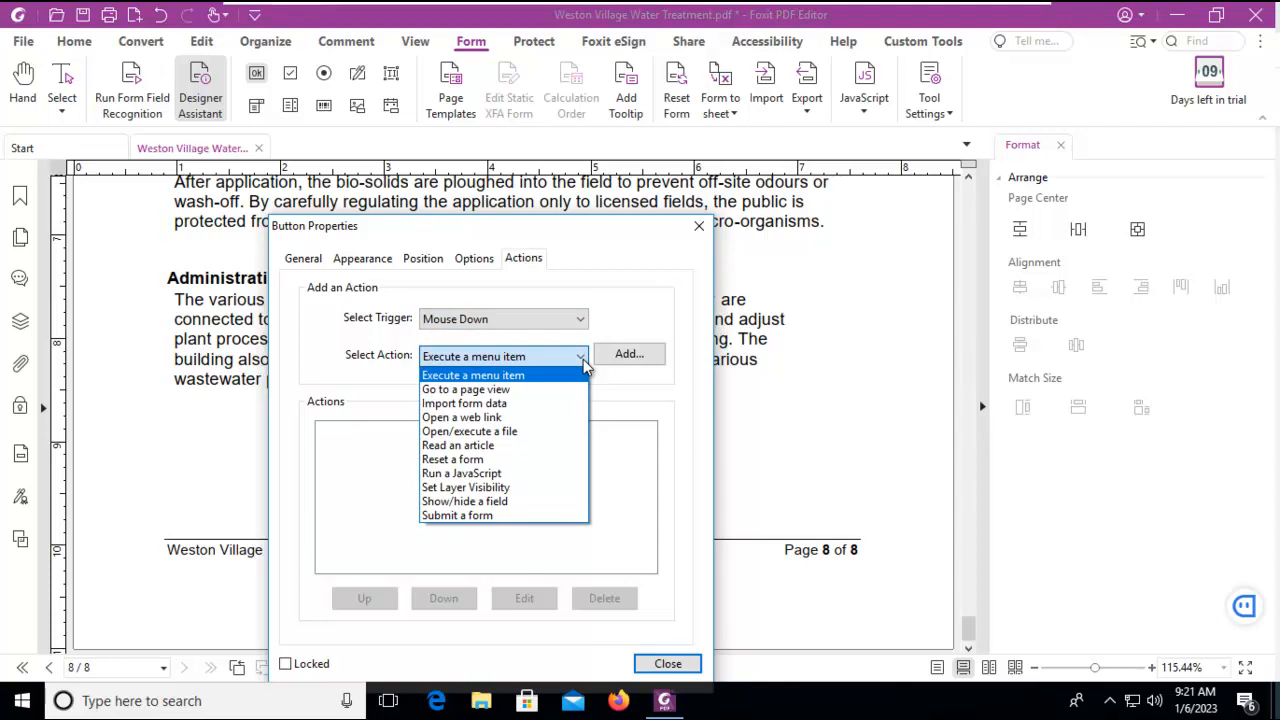
pyautogui.click(472, 356)
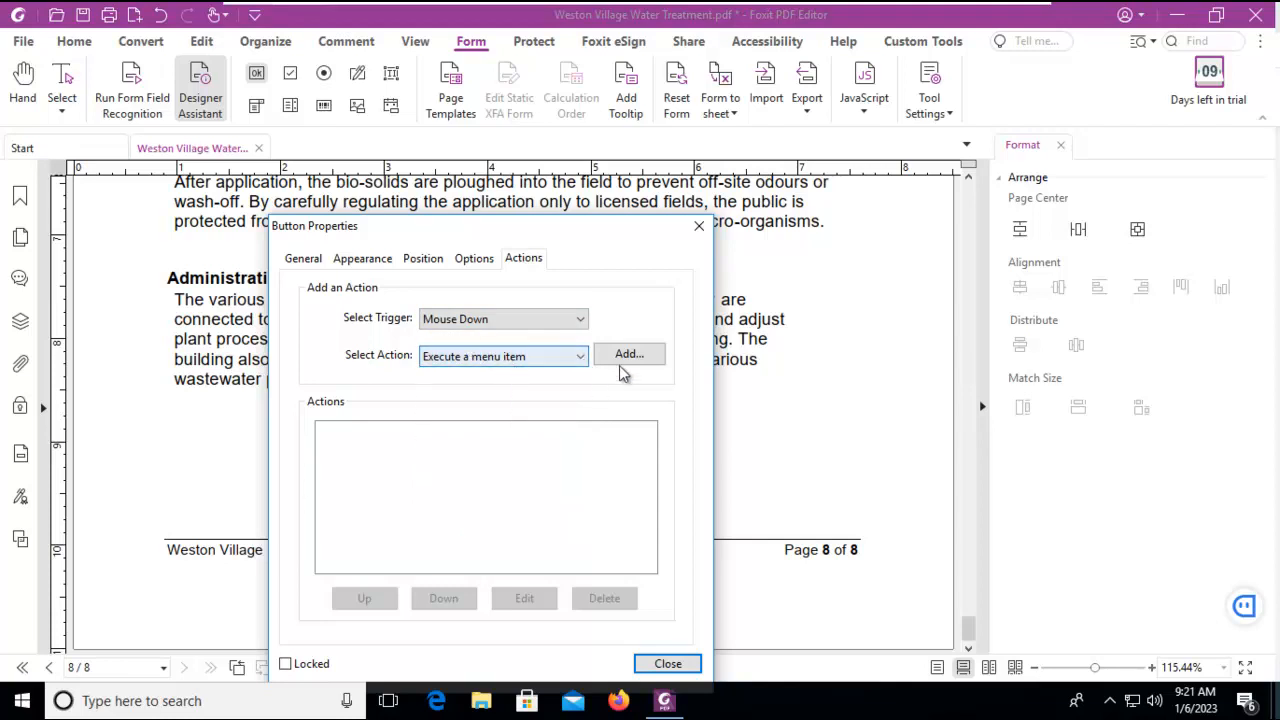
# Add the File > Main Panel > Print menu item as the button's action and confirm
pyautogui.click(628, 354)
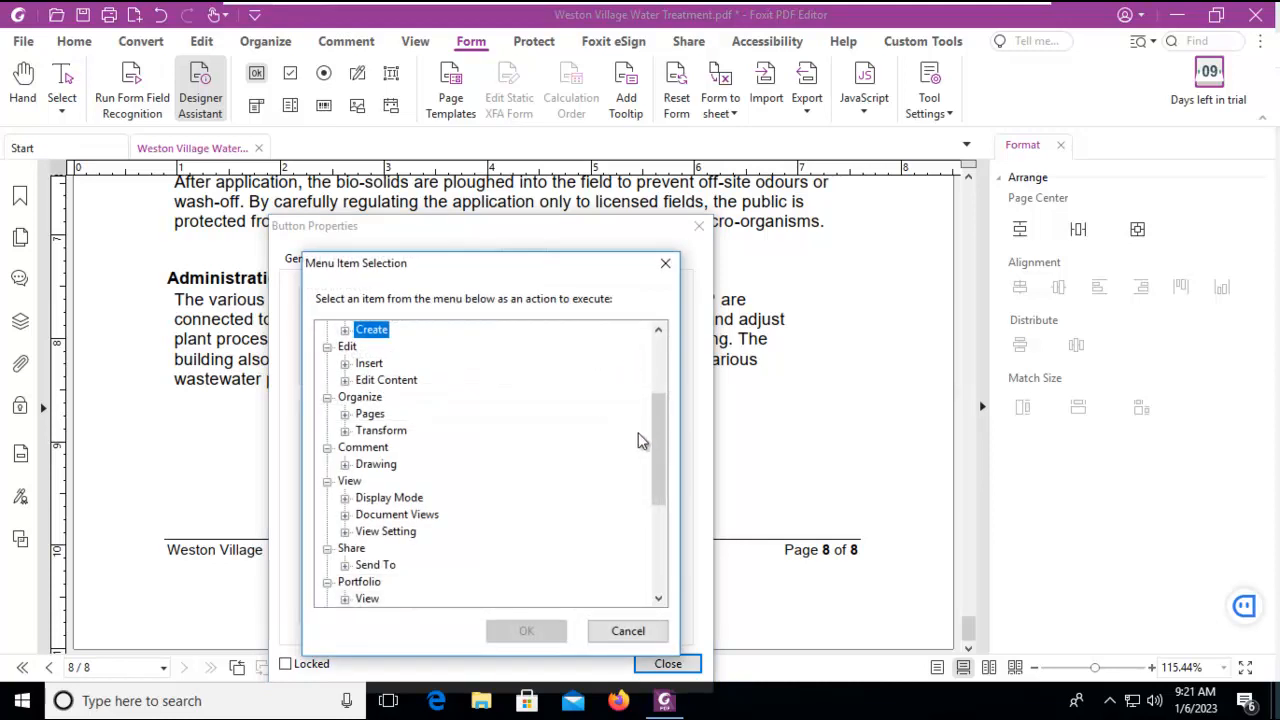
pyautogui.scroll(3)
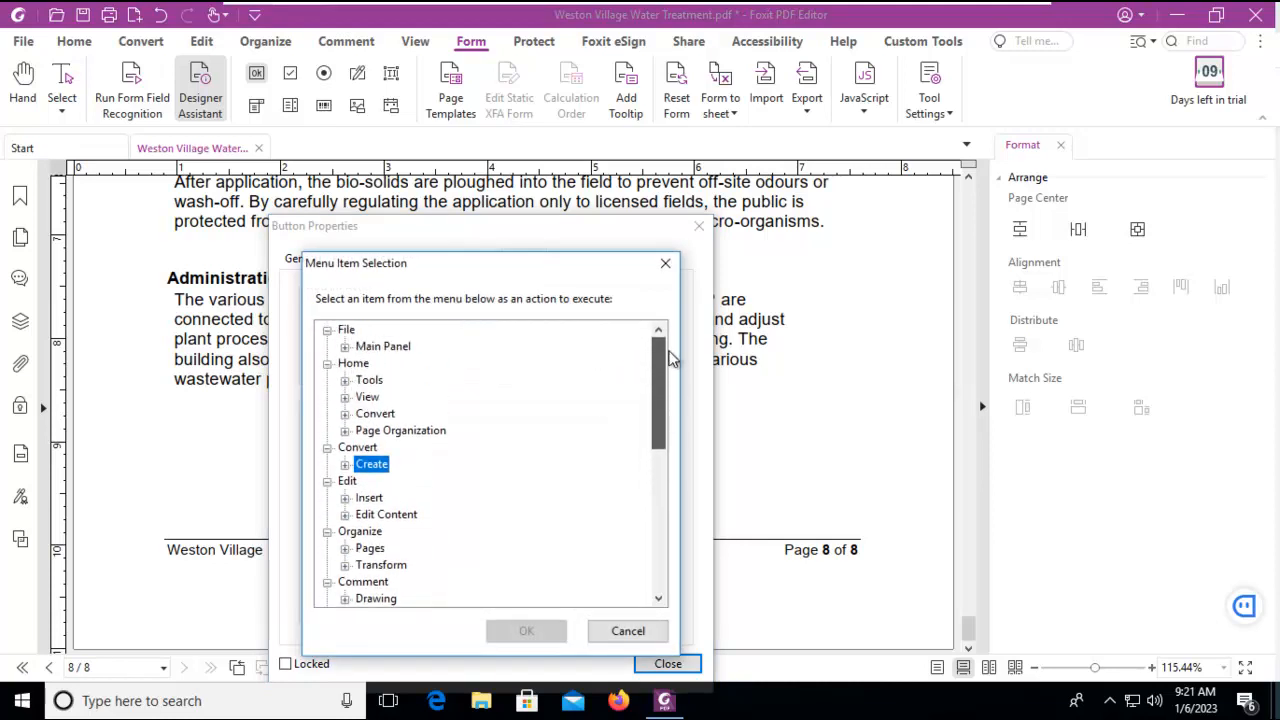
pyautogui.click(344, 346)
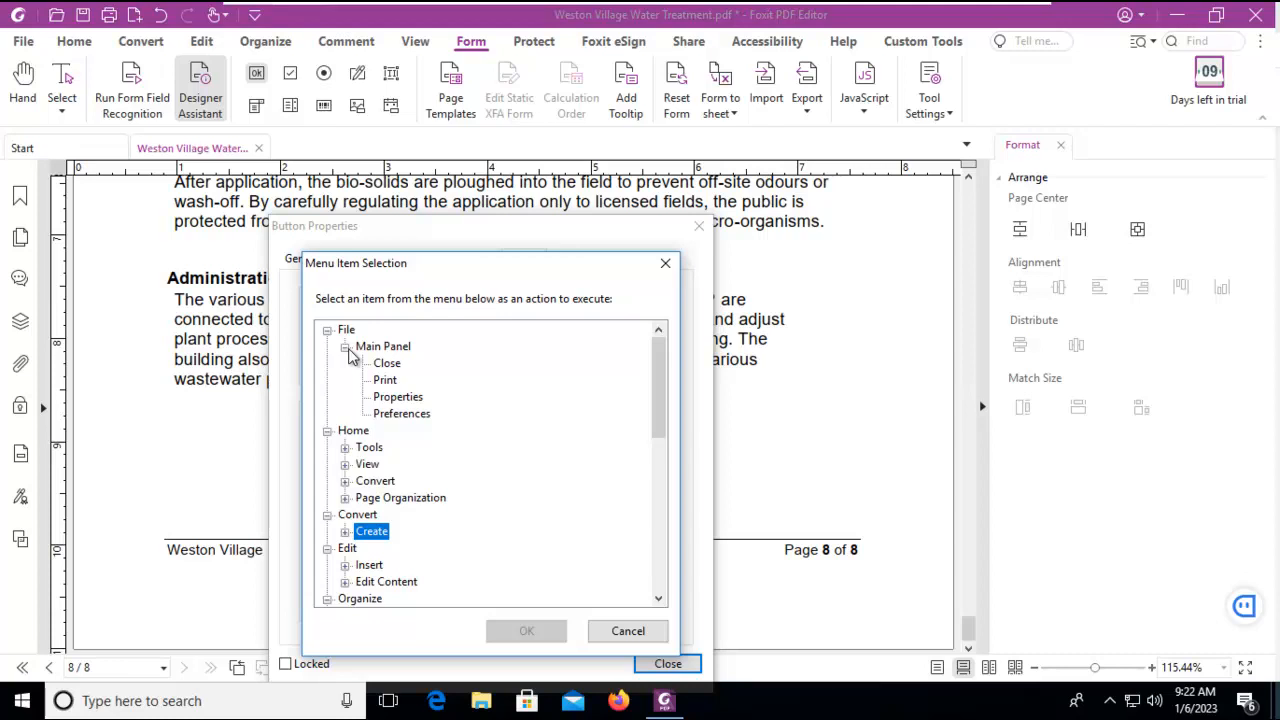
pyautogui.click(344, 448)
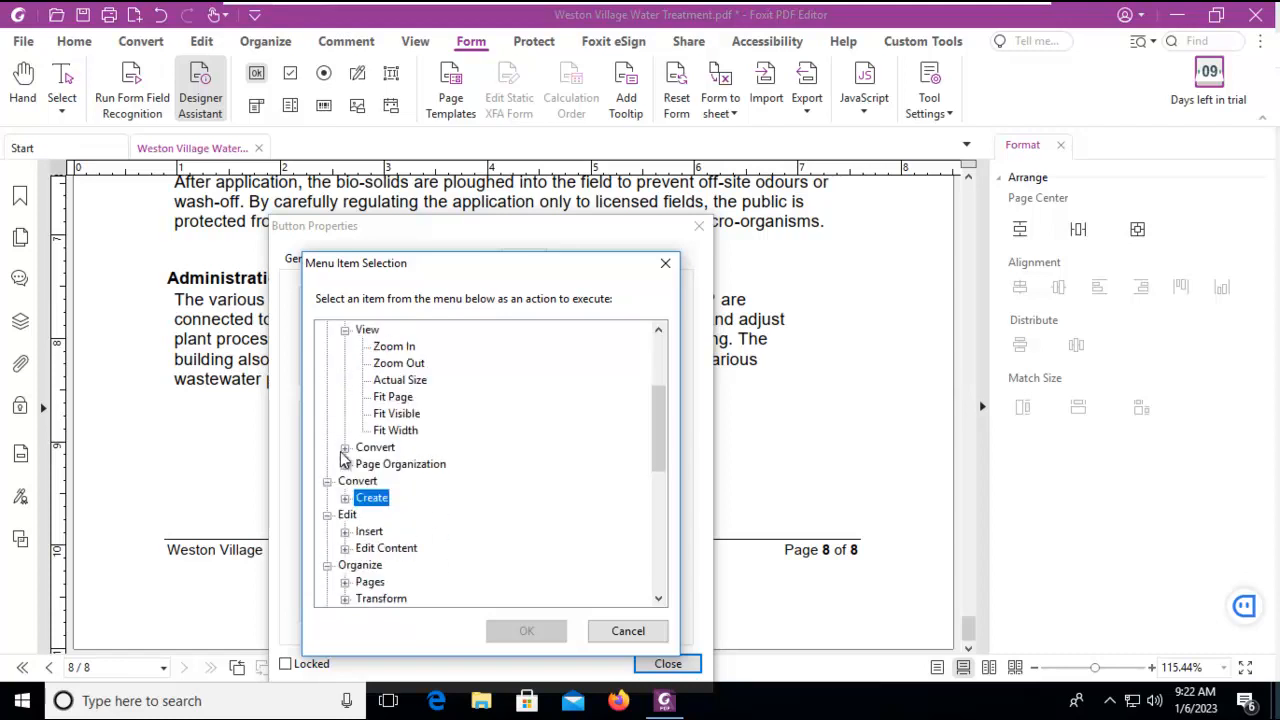
pyautogui.scroll(3)
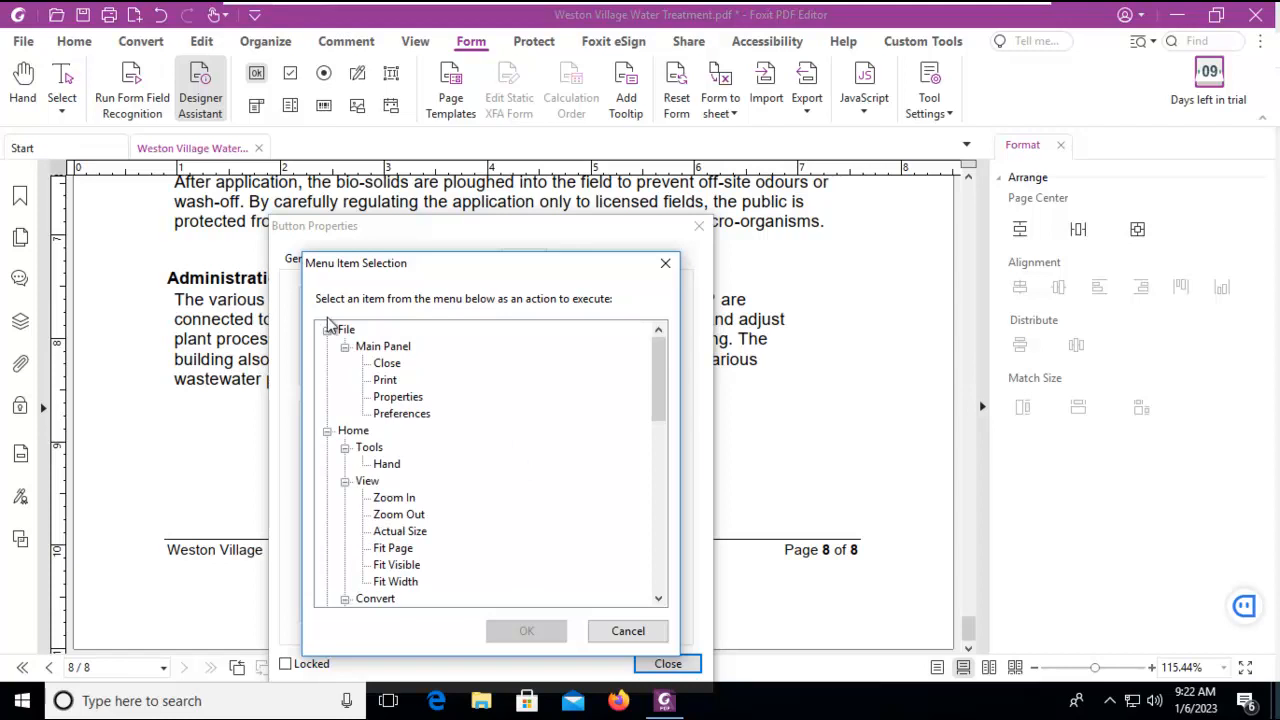
pyautogui.moveTo(390, 390)
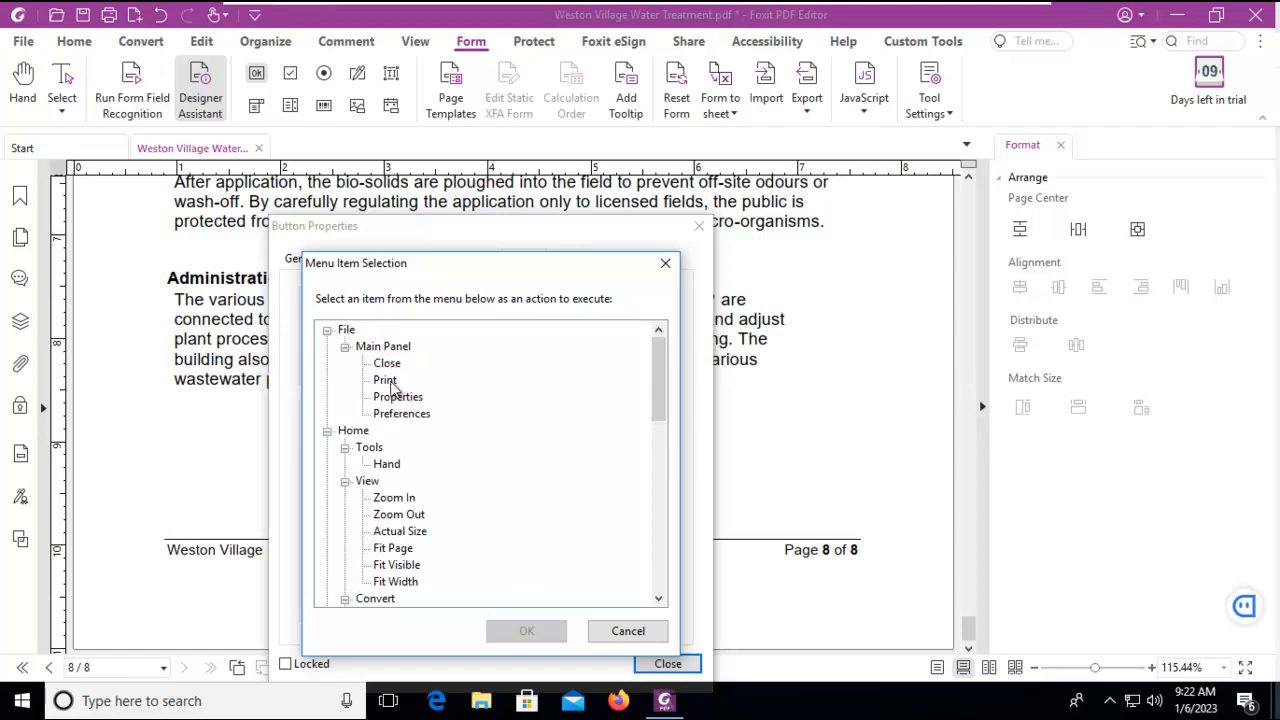
pyautogui.click(384, 380)
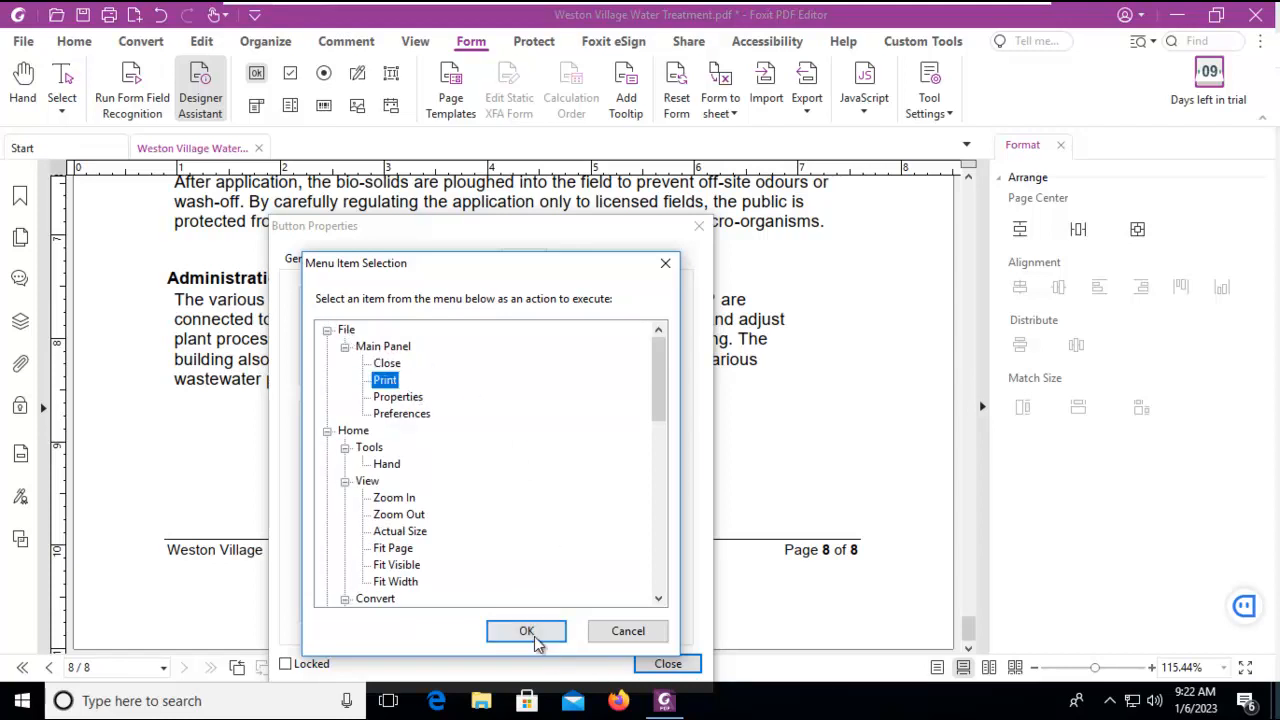
pyautogui.click(526, 632)
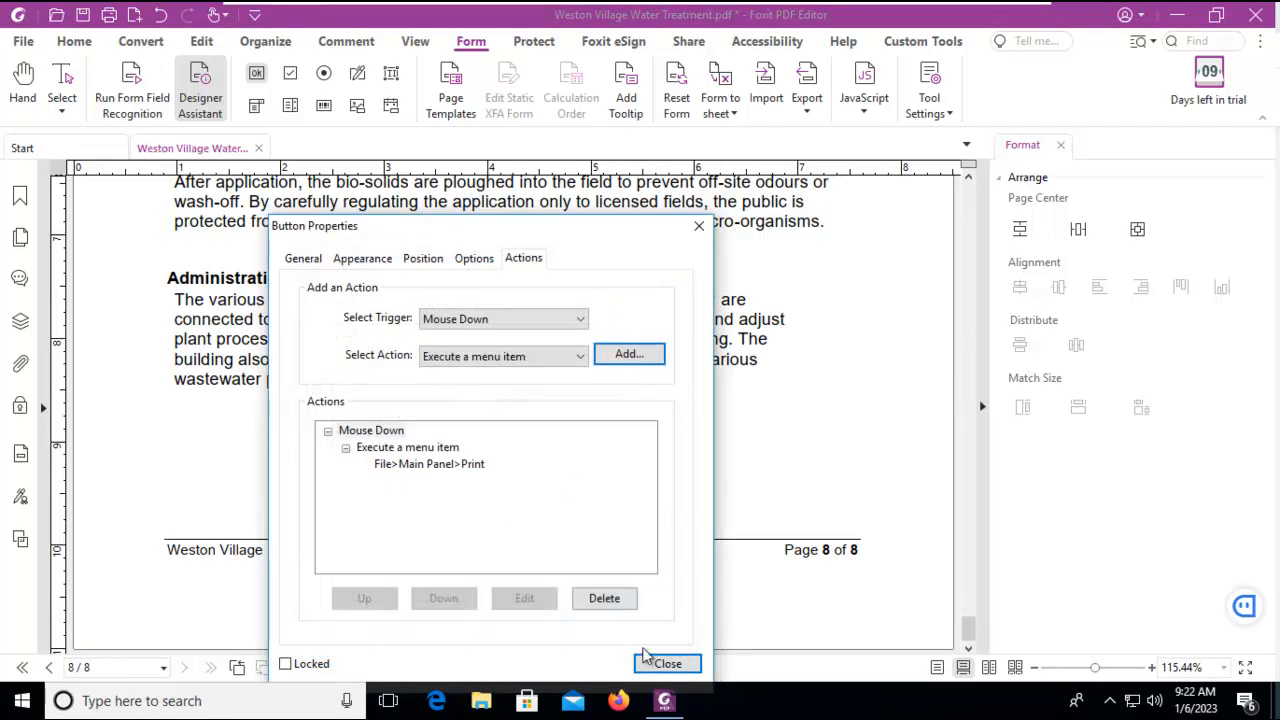
# Close Button Properties and switch to the Hand tool to check the finished button
pyautogui.click(668, 664)
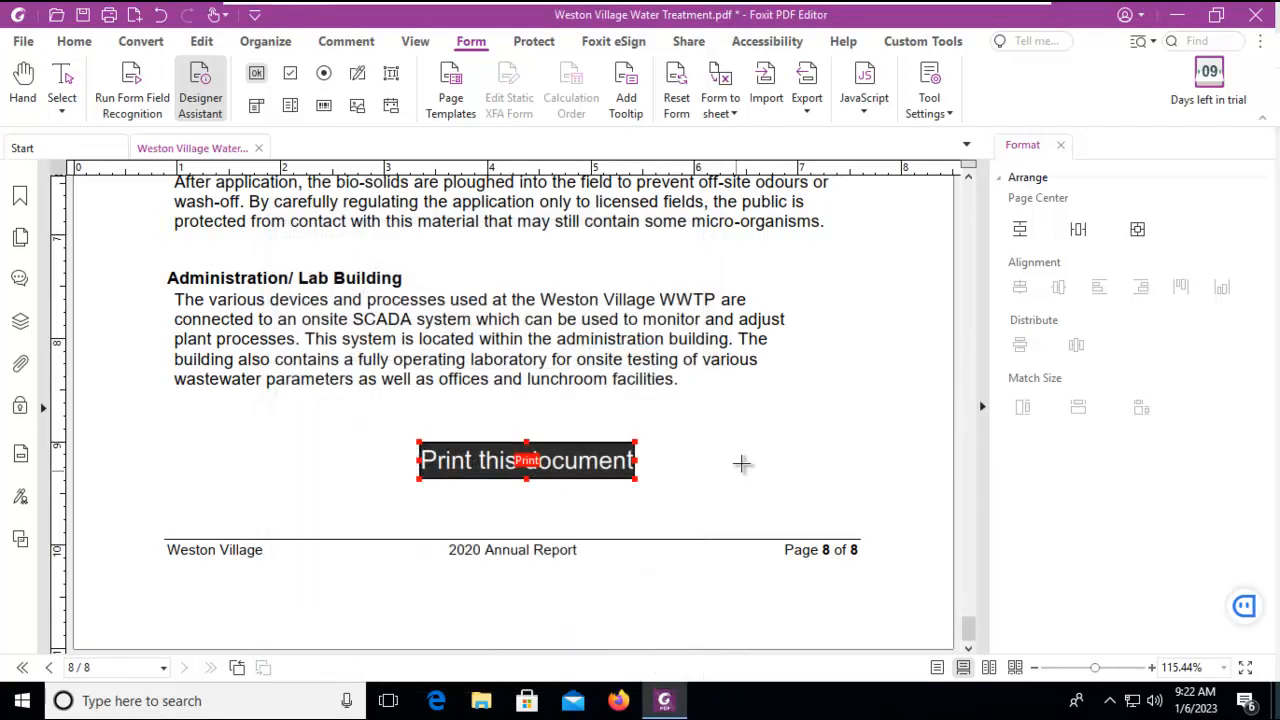
pyautogui.click(750, 456)
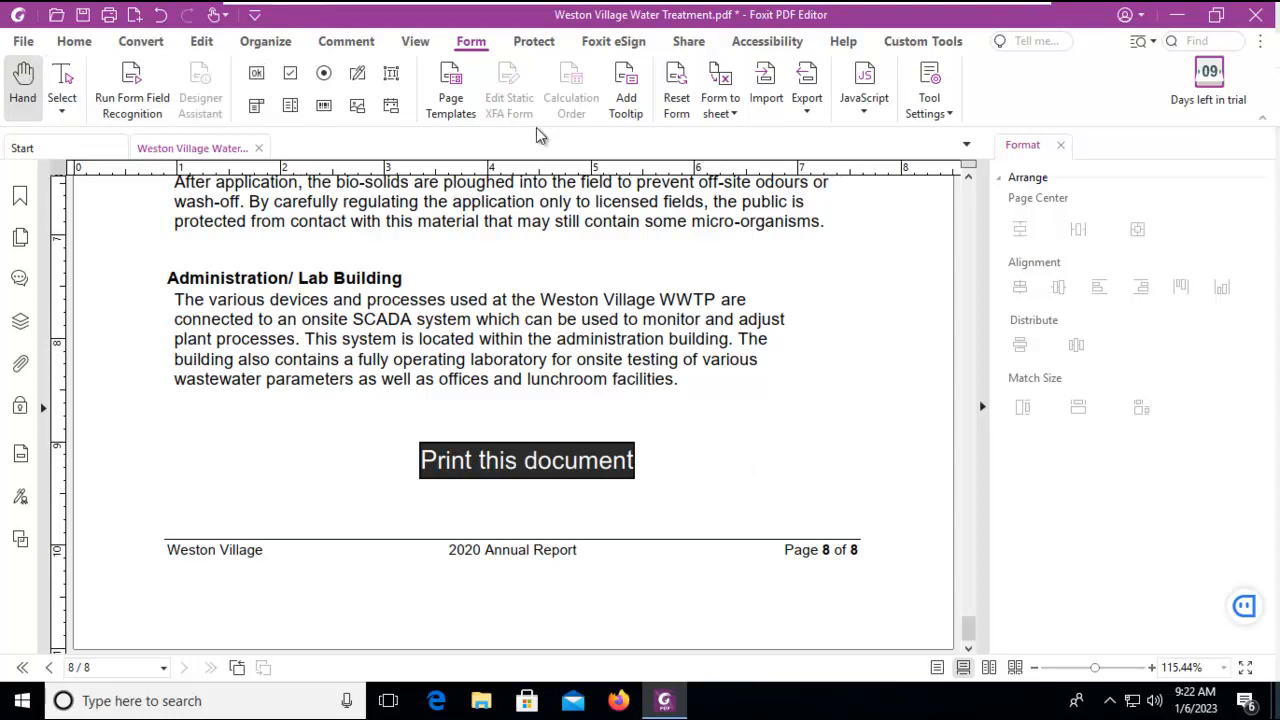
pyautogui.moveTo(458, 486)
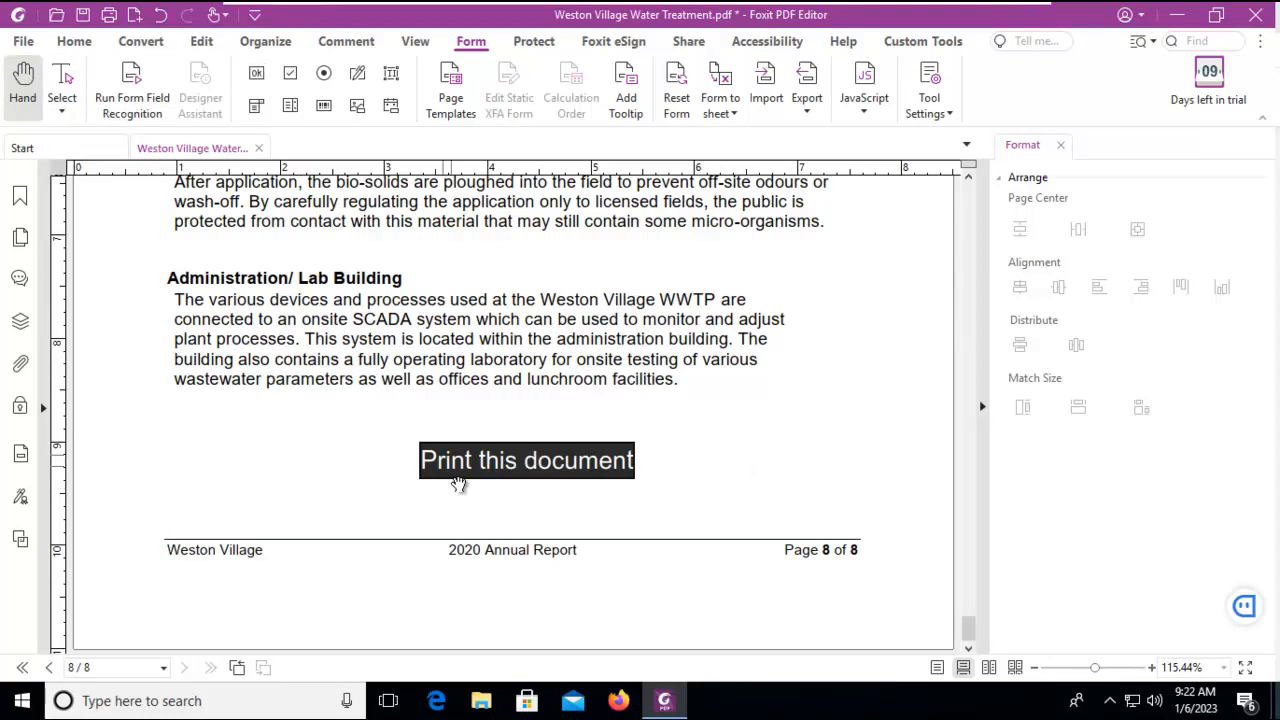
pyautogui.moveTo(528, 446)
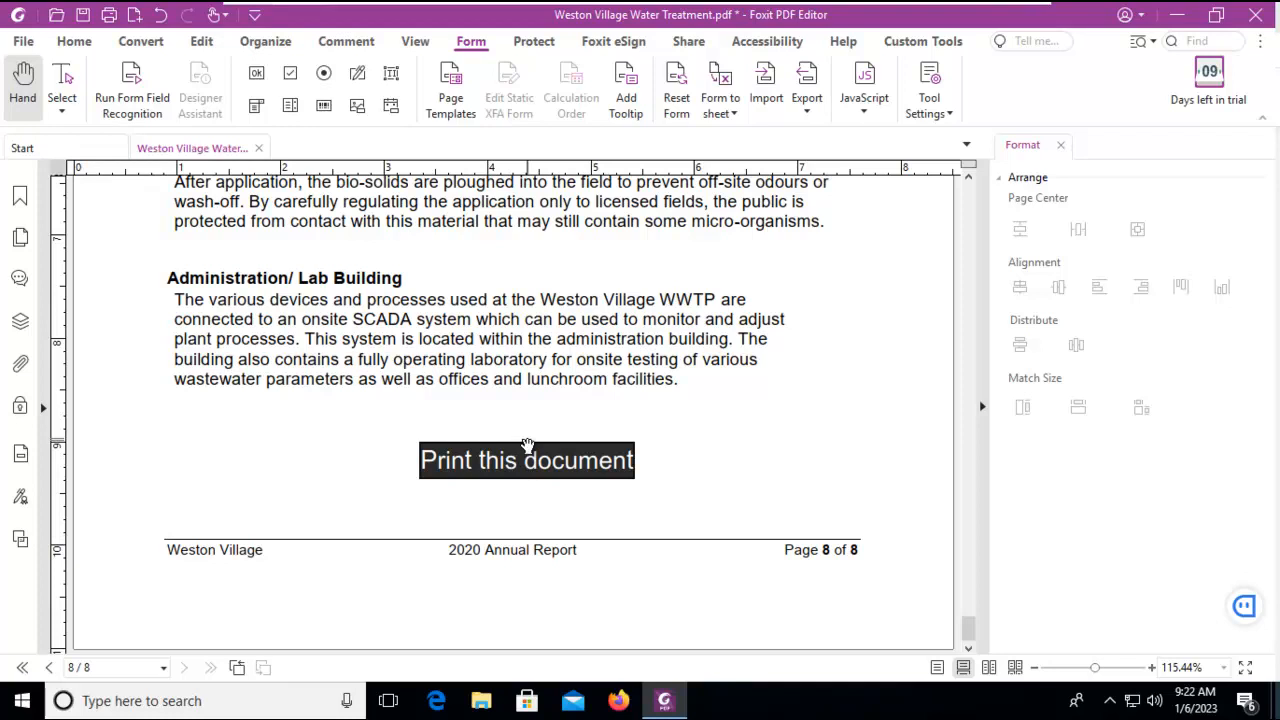
pyautogui.moveTo(456, 490)
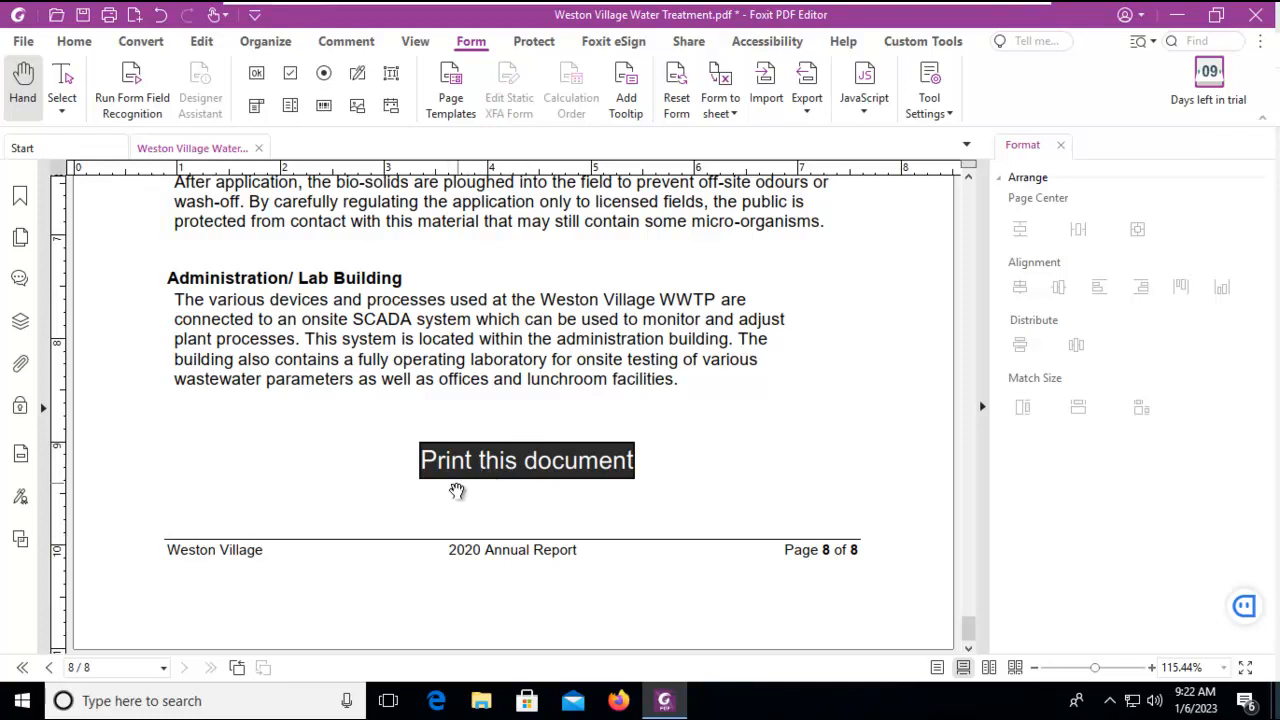
pyautogui.moveTo(478, 480)
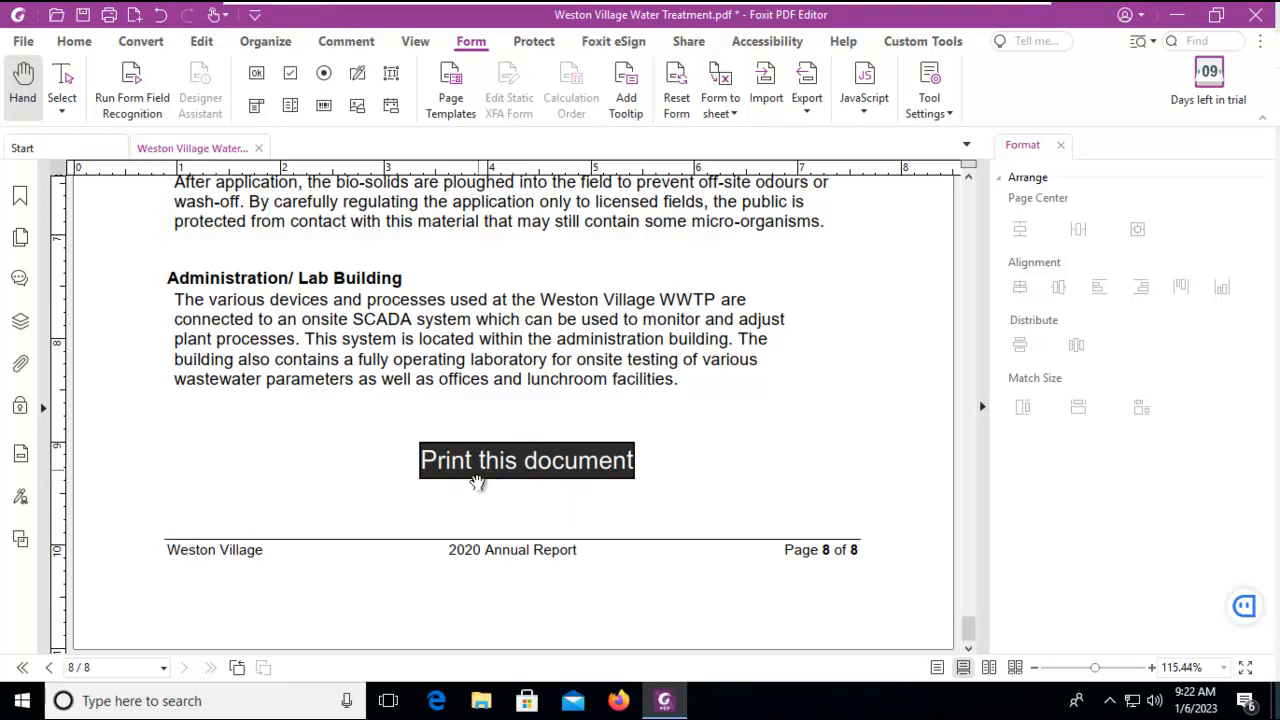
pyautogui.moveTo(480, 470)
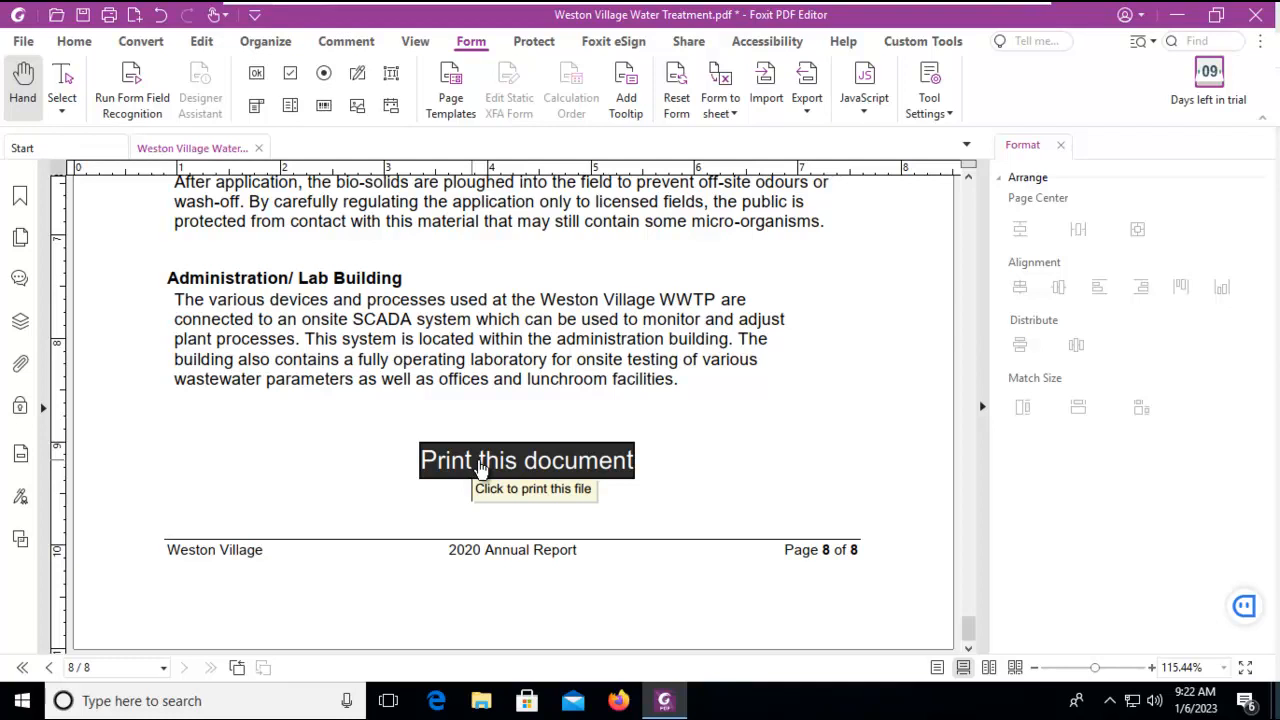
# Test the Print this document button, confirm the Print dialog, then cancel the running print job
pyautogui.click(526, 460)
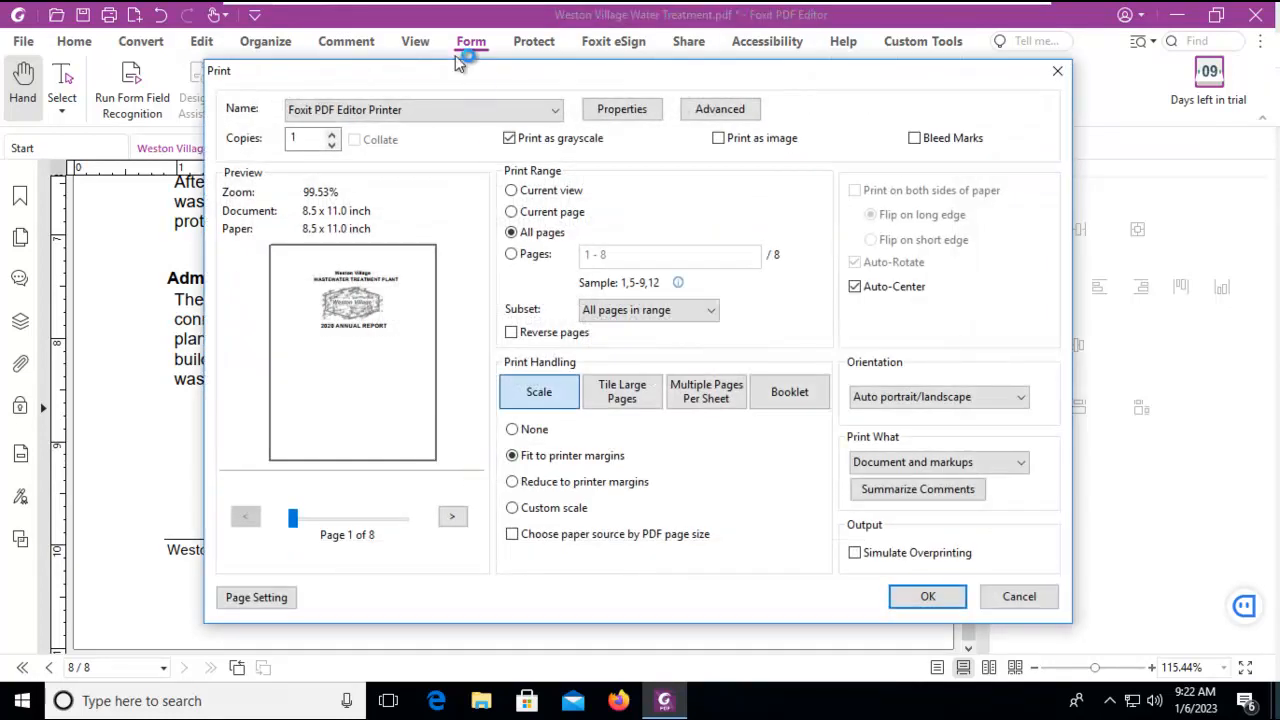
pyautogui.moveTo(448, 132)
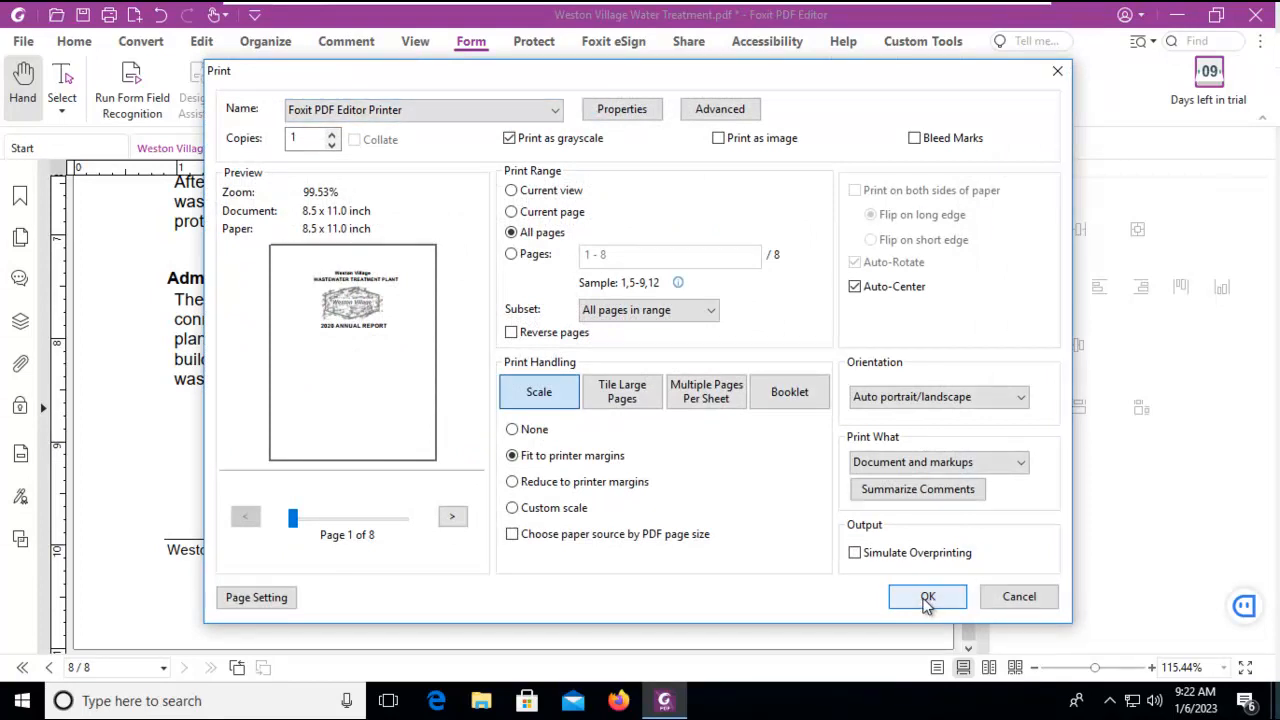
pyautogui.click(928, 596)
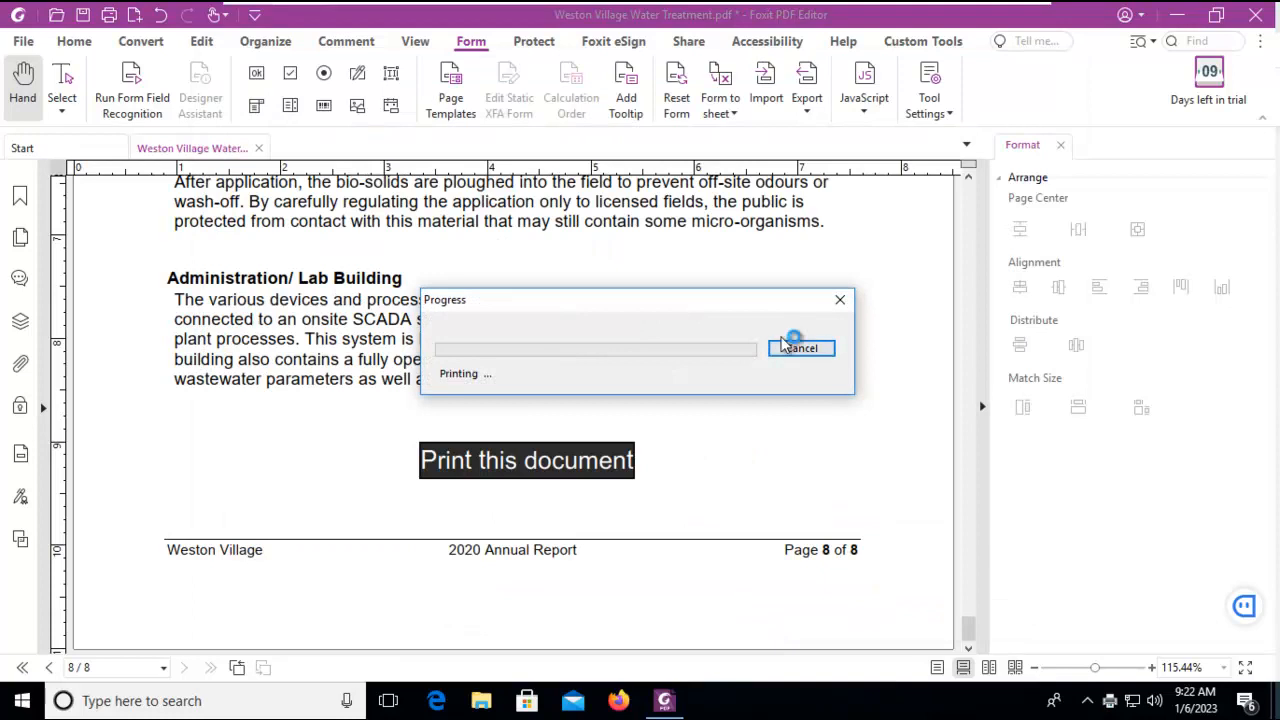
pyautogui.click(800, 348)
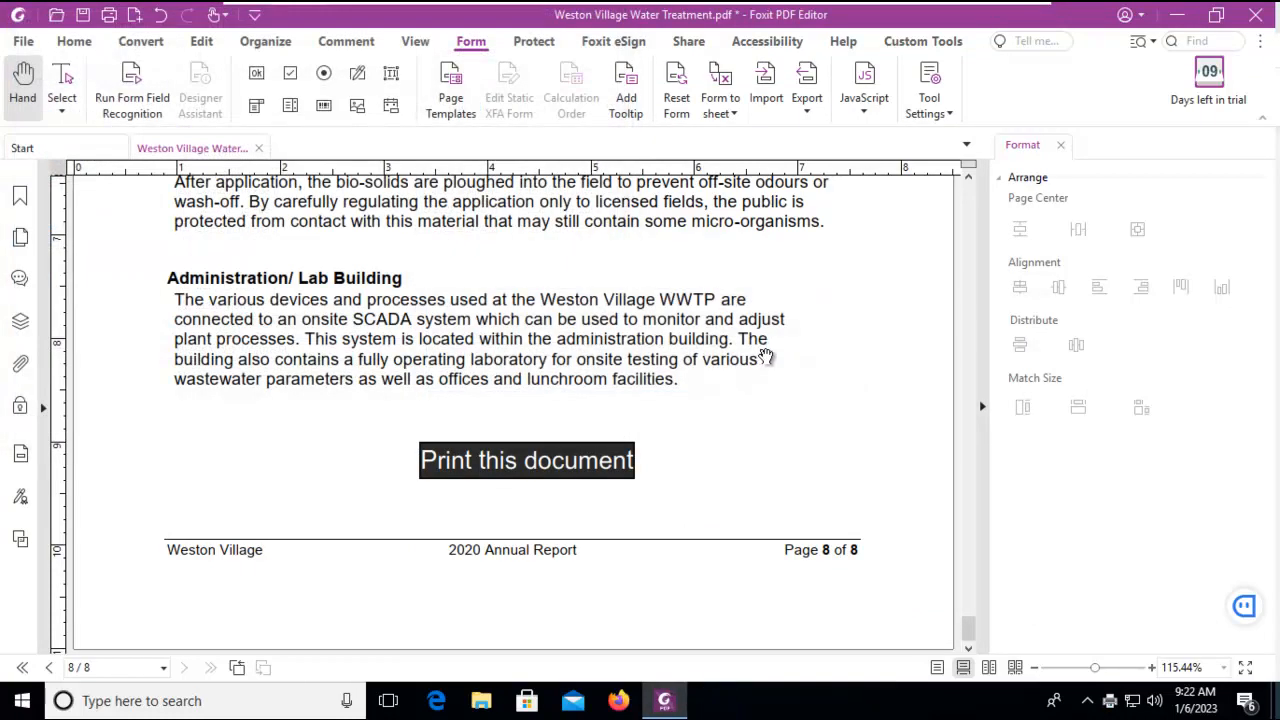
pyautogui.moveTo(724, 384)
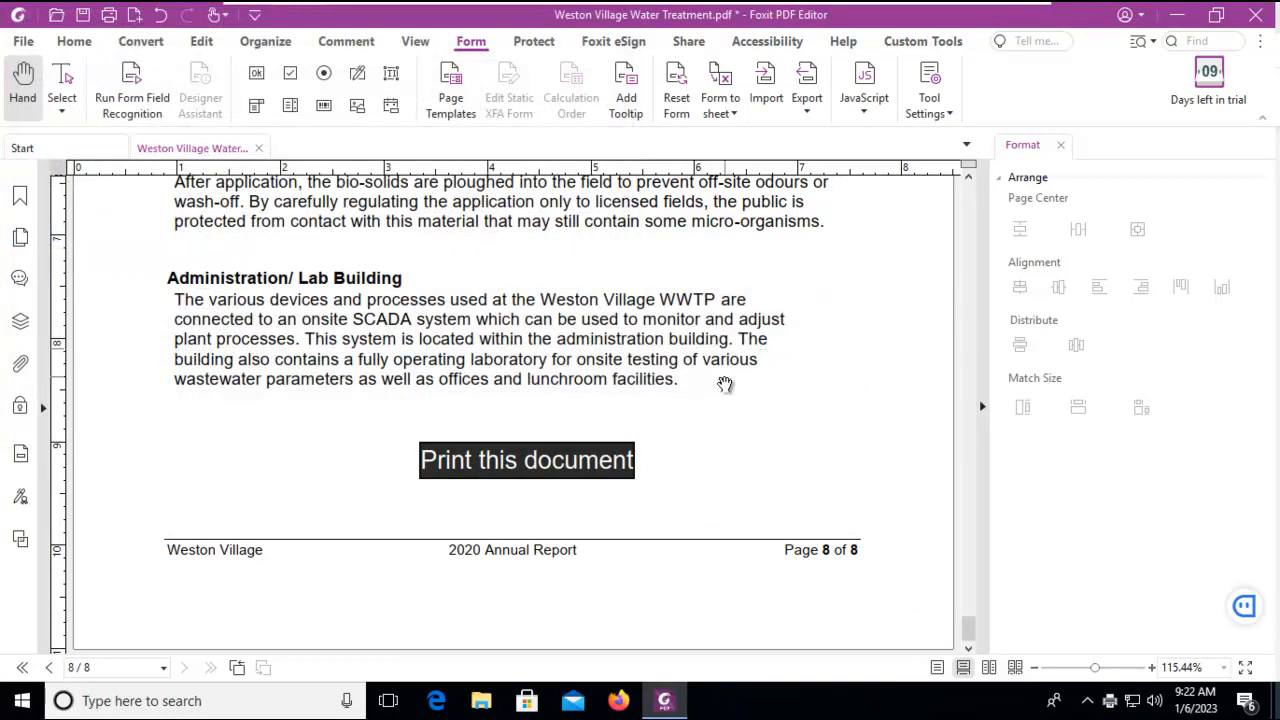